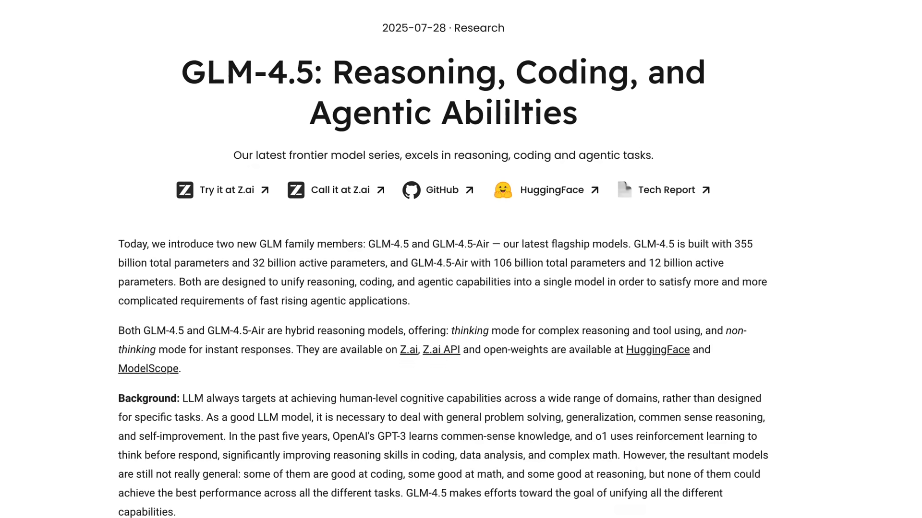
# Step: Scroll through the pricing table, then go to the GLM-4.5 model overview in the sidebar
pyautogui.scroll(-3)
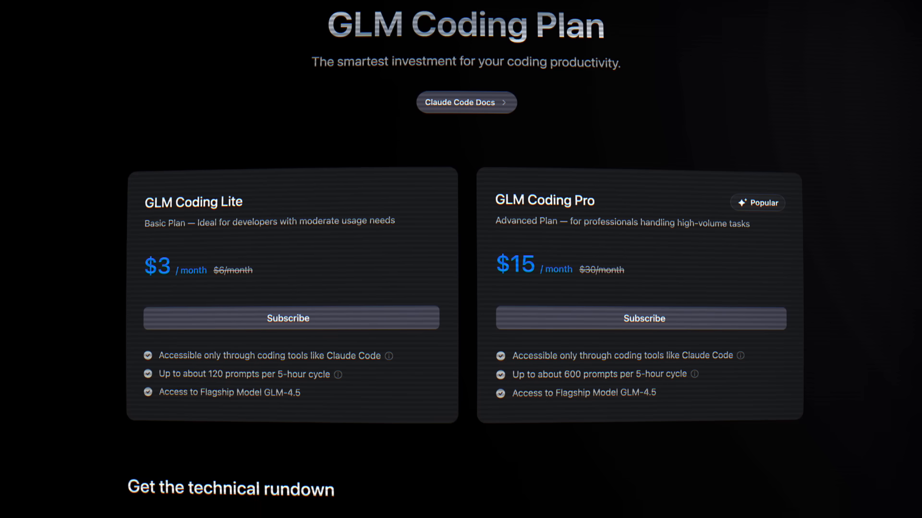
pyautogui.click(466, 103)
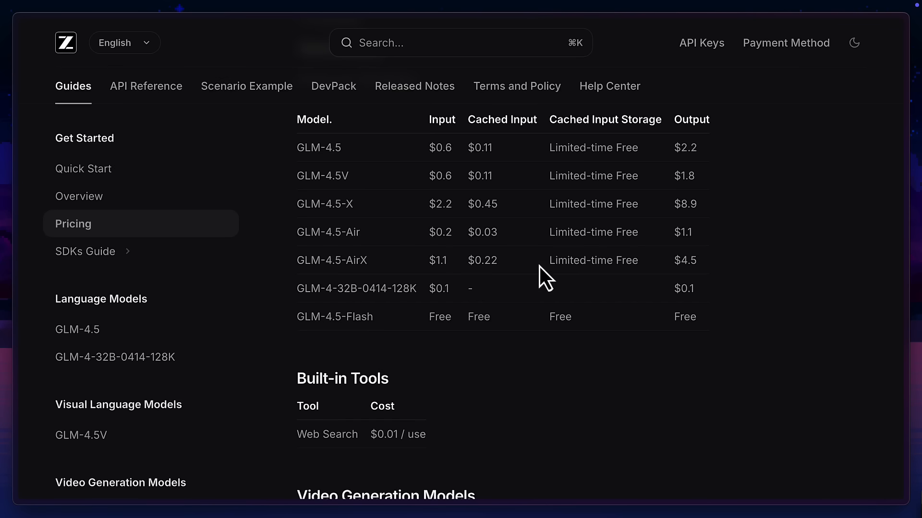
pyautogui.moveTo(533, 253)
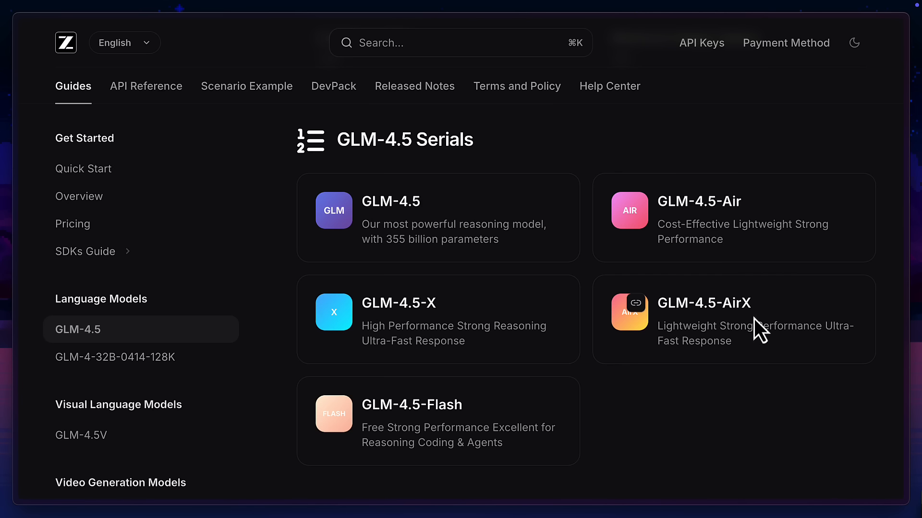
pyautogui.moveTo(502, 330)
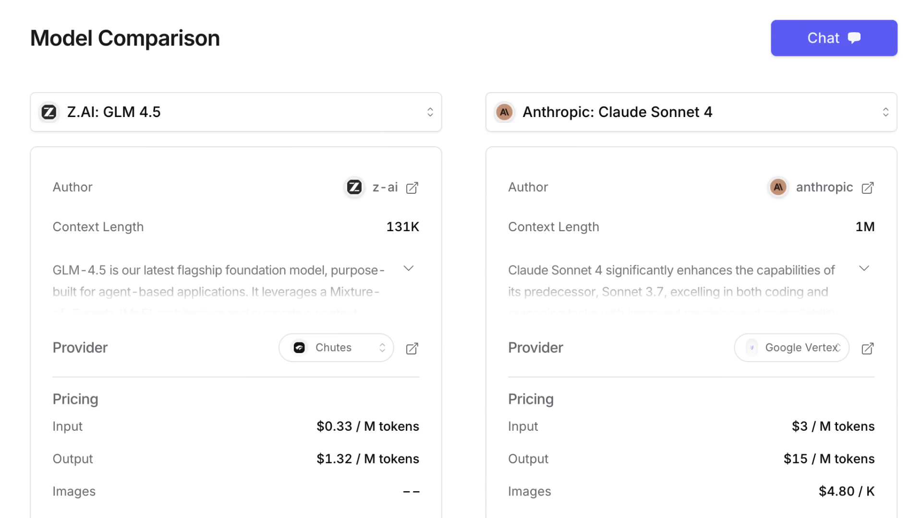
pyautogui.scroll(-3)
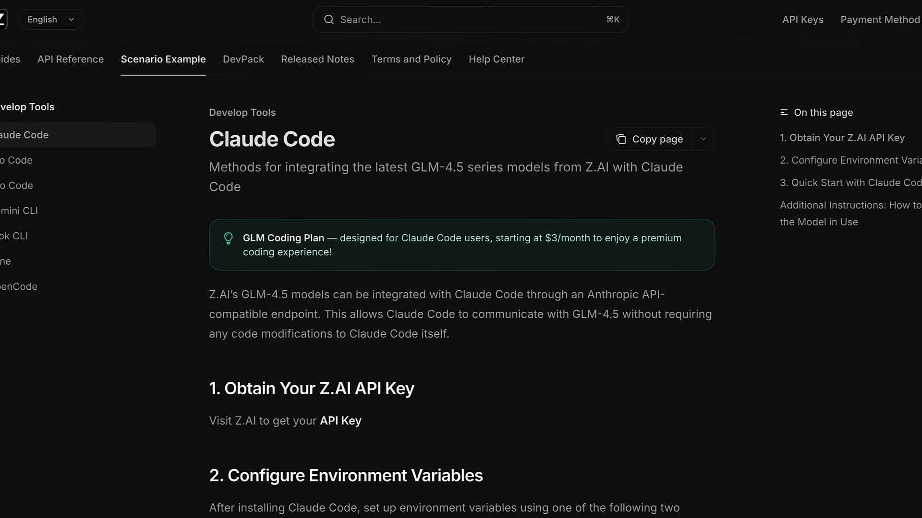
pyautogui.scroll(-3)
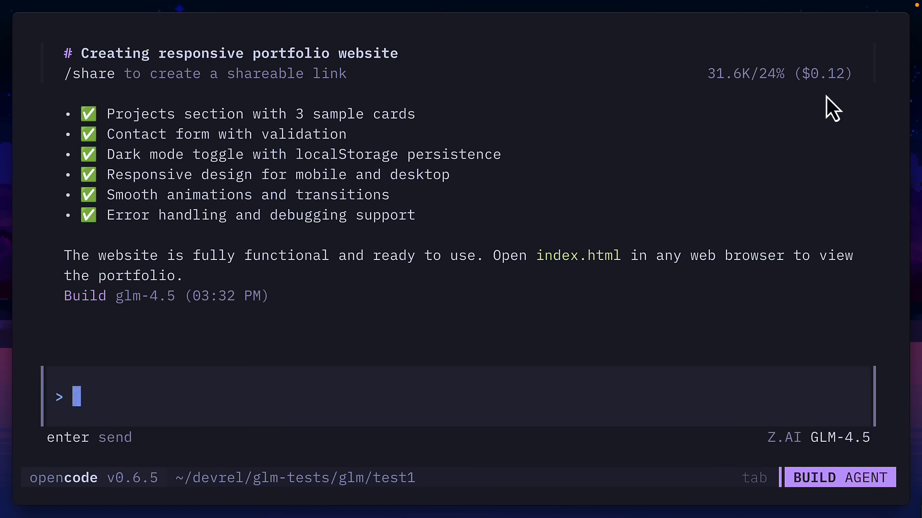
pyautogui.moveTo(843, 105)
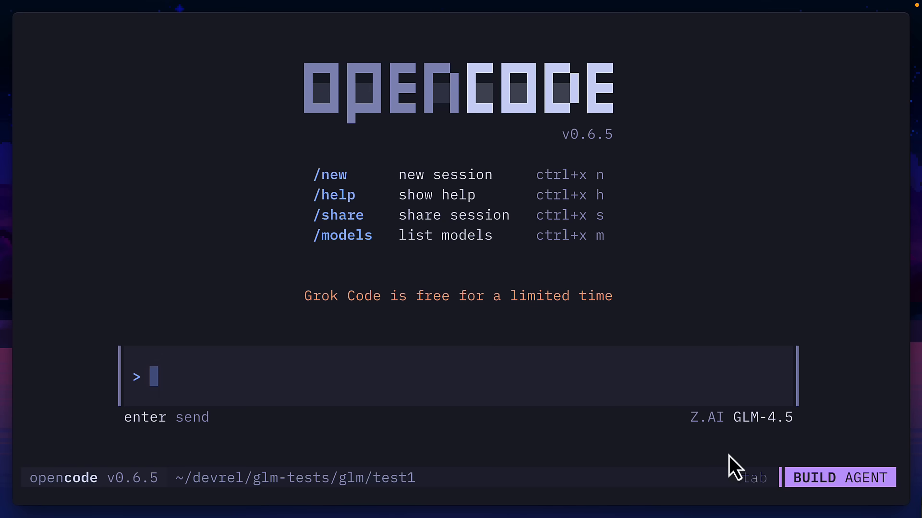
pyautogui.write('run @PROMPT.md')
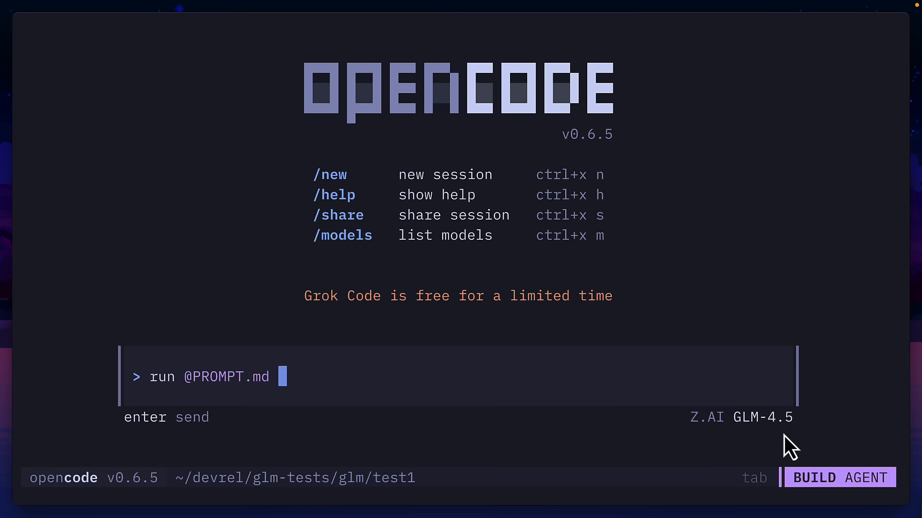
pyautogui.press('Return')
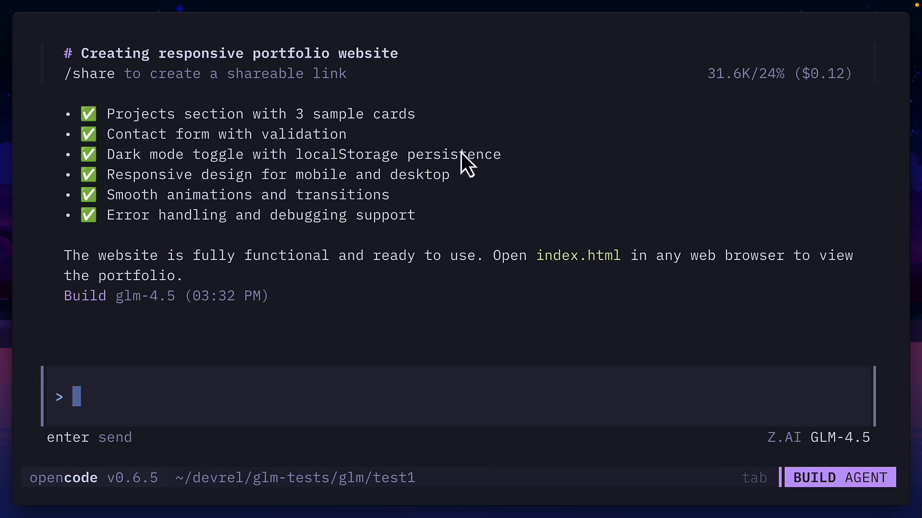
pyautogui.moveTo(391, 284)
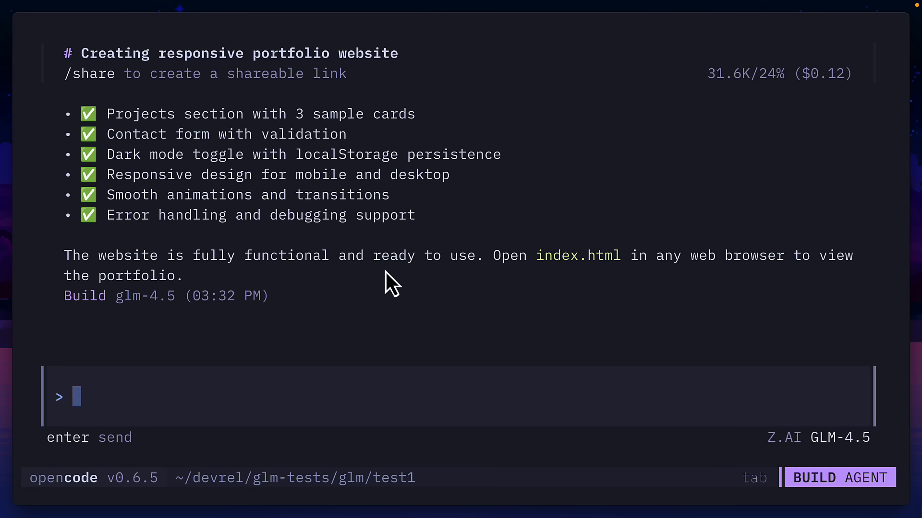
pyautogui.moveTo(845, 105)
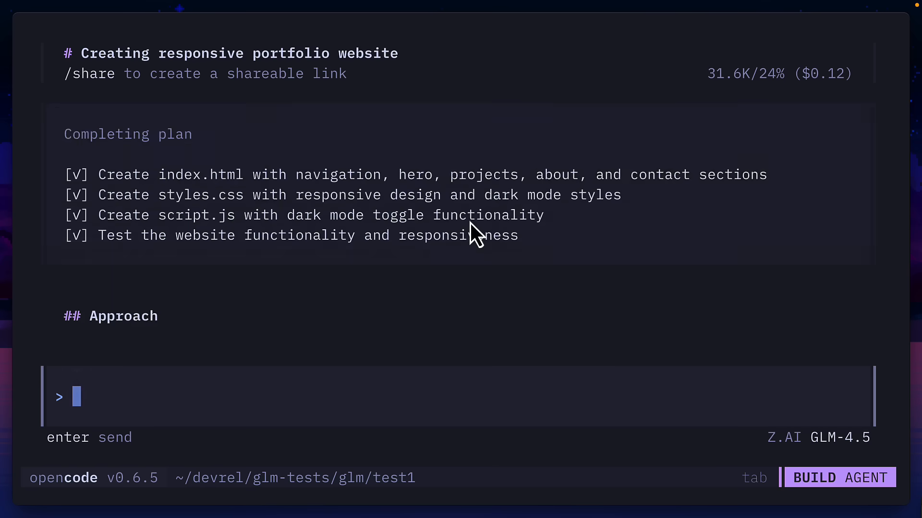
pyautogui.doubleClick(114, 236)
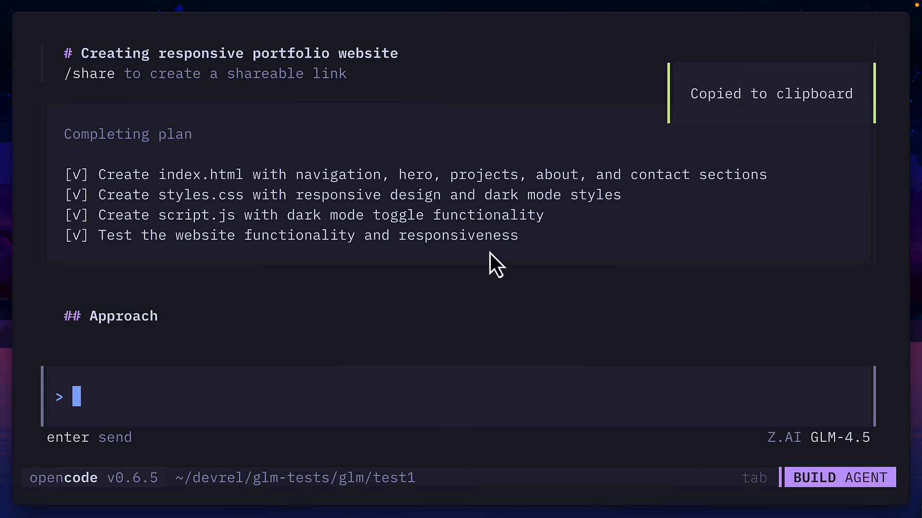
pyautogui.moveTo(490, 279)
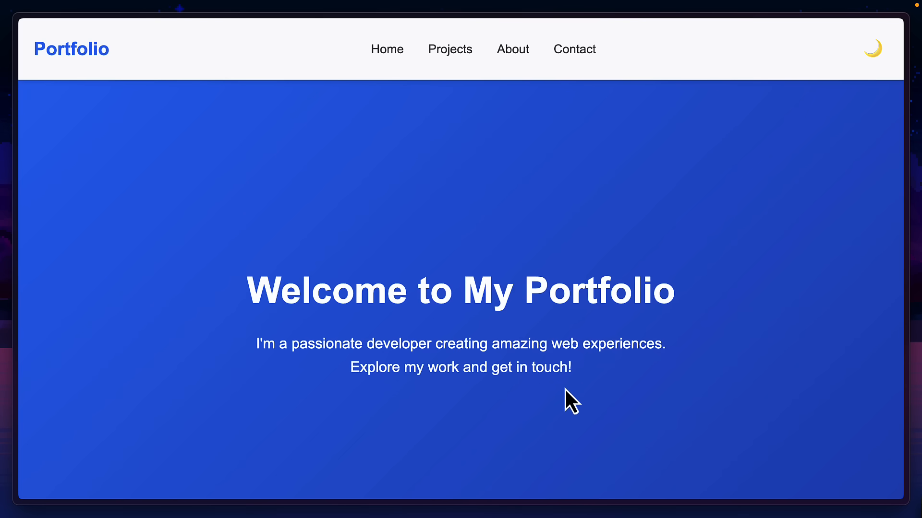
pyautogui.moveTo(873, 49)
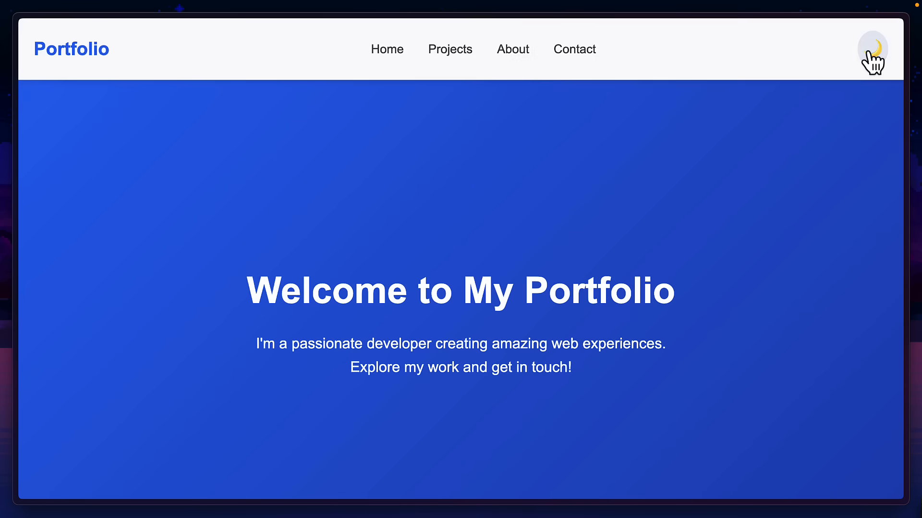
# Step: Toggle the portfolio site to dark mode with the navbar moon toggle and browse its navbar
pyautogui.click(873, 49)
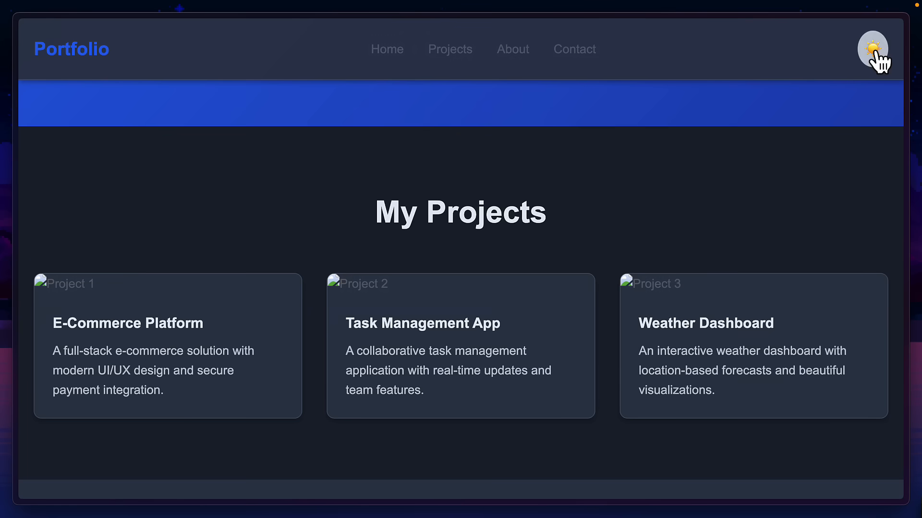
pyautogui.click(574, 49)
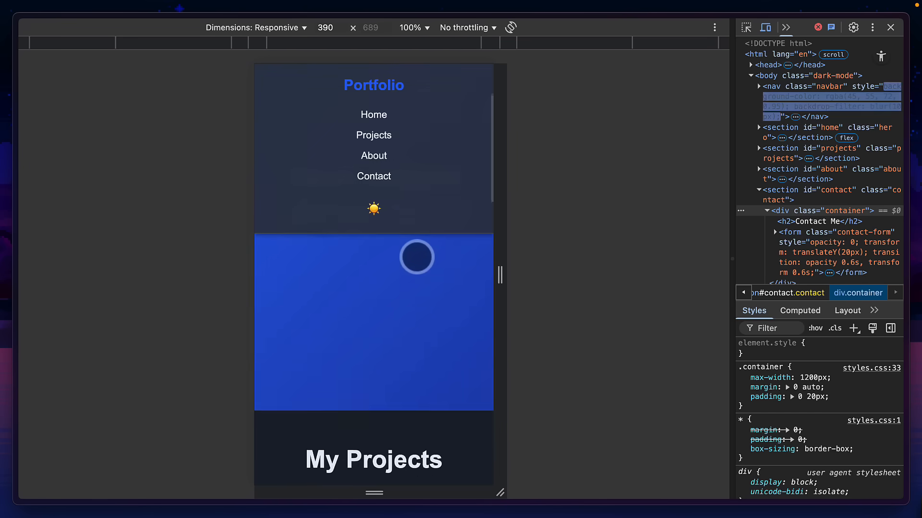
pyautogui.scroll(-3)
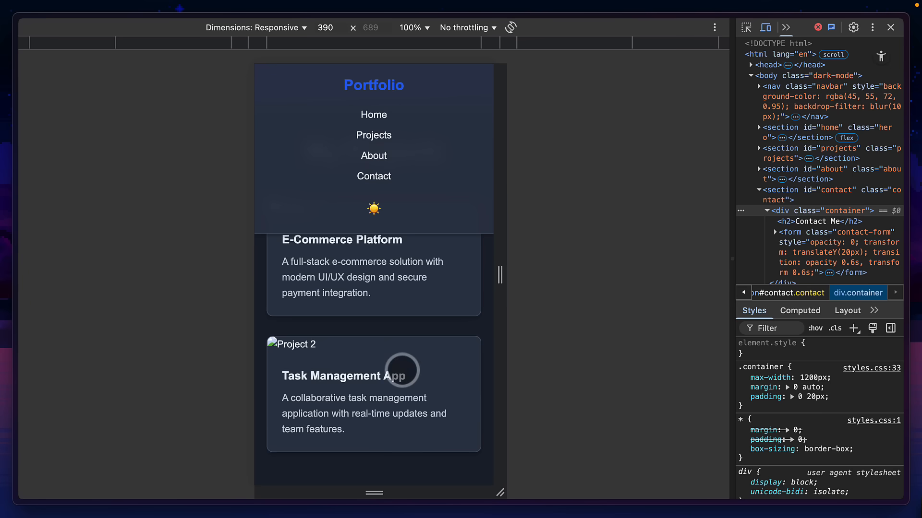
pyautogui.scroll(-3)
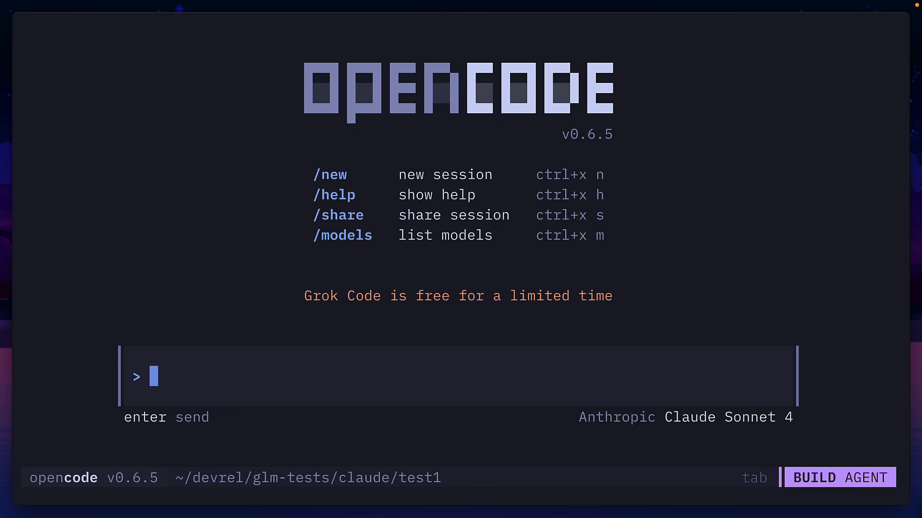
pyautogui.write('run @PROMPT.md')
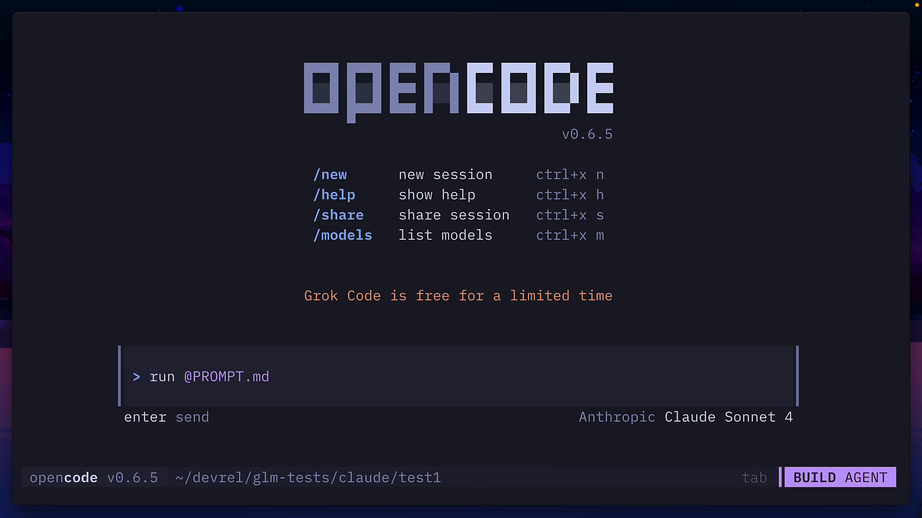
pyautogui.press('Return')
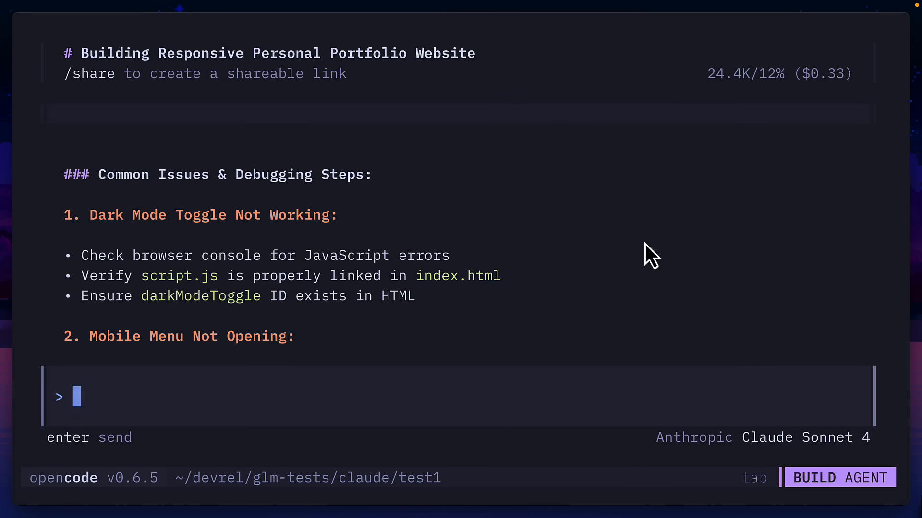
pyautogui.moveTo(755, 135)
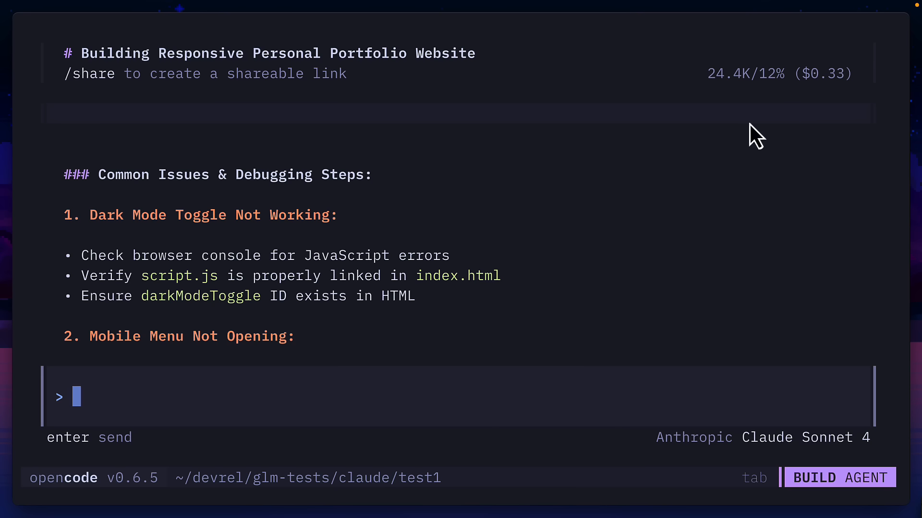
pyautogui.moveTo(504, 240)
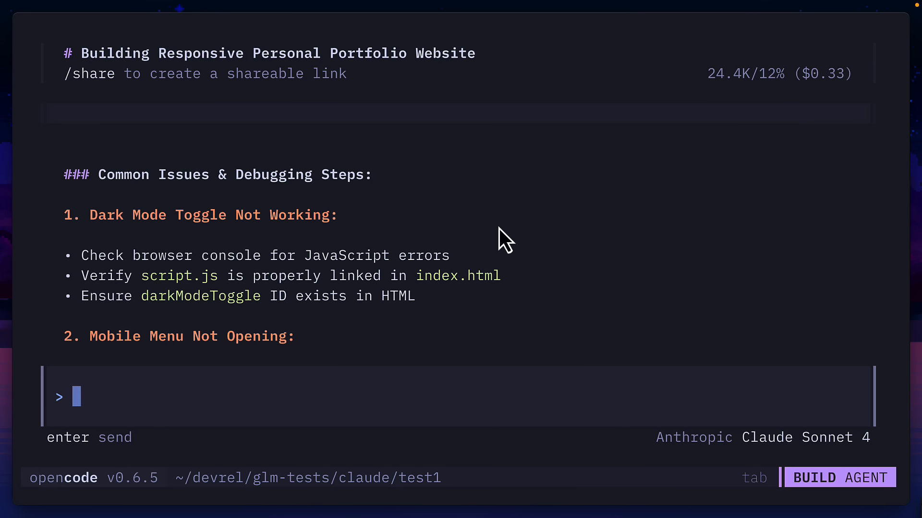
pyautogui.moveTo(502, 281)
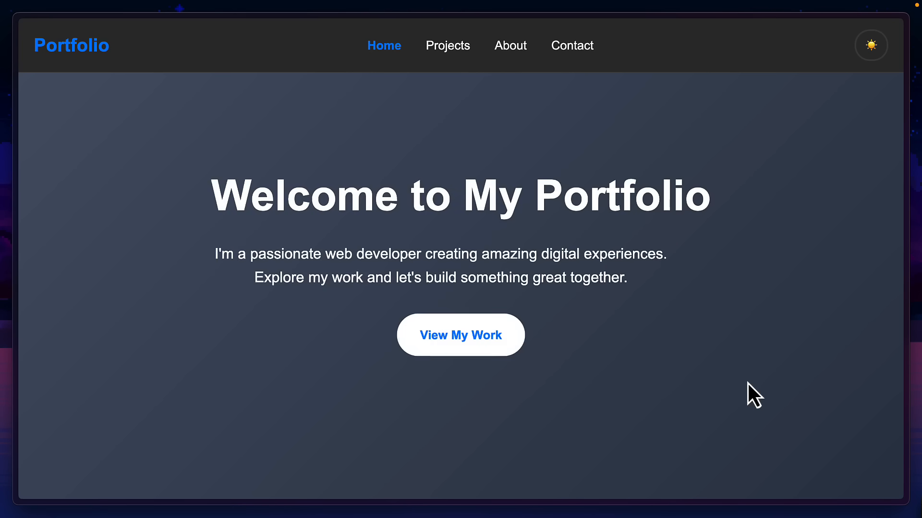
pyautogui.moveTo(674, 291)
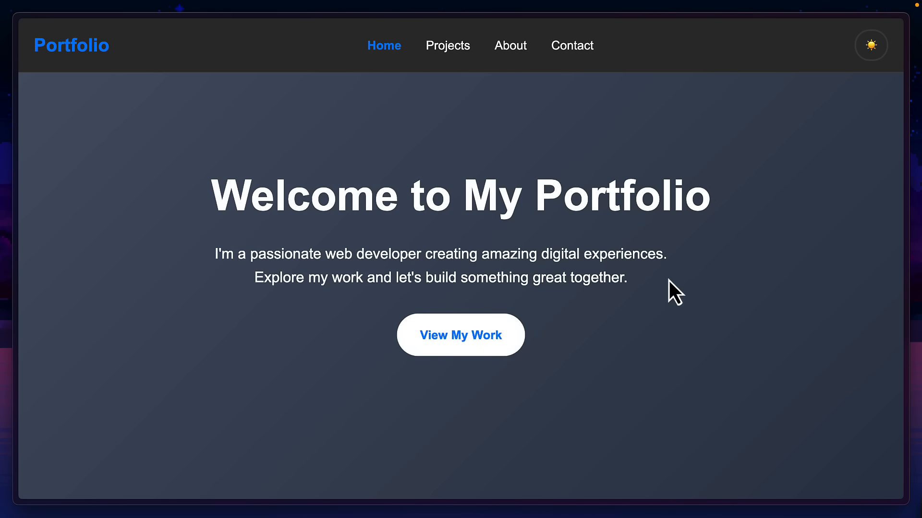
pyautogui.moveTo(677, 294)
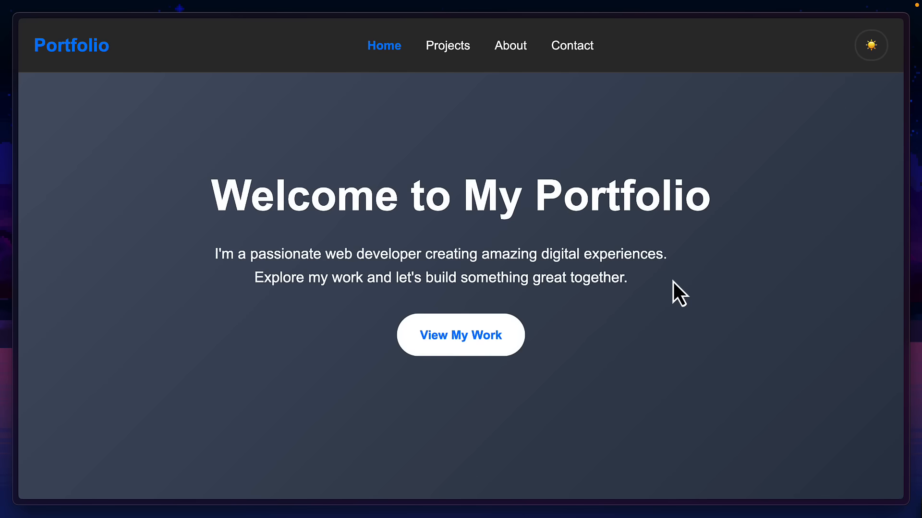
pyautogui.moveTo(821, 110)
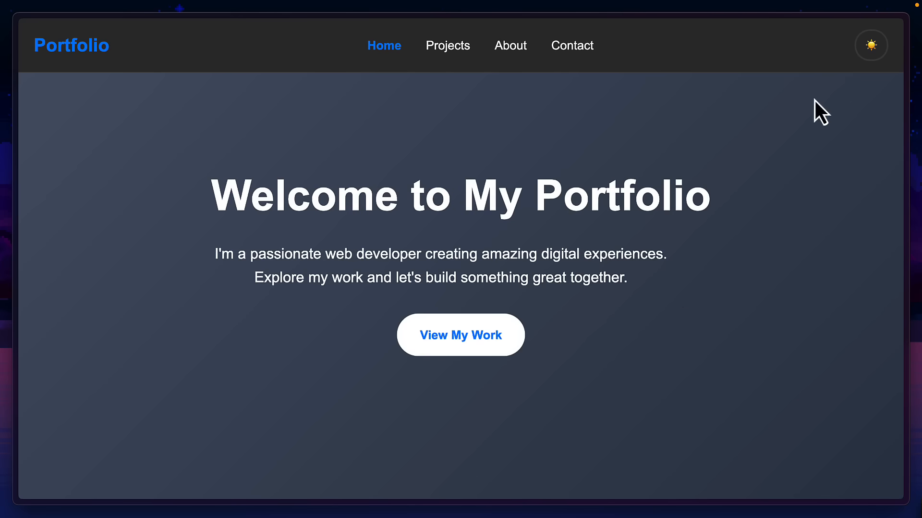
# Step: Toggle the portfolio between light and dark themes and jump to the My Projects section
pyautogui.click(871, 45)
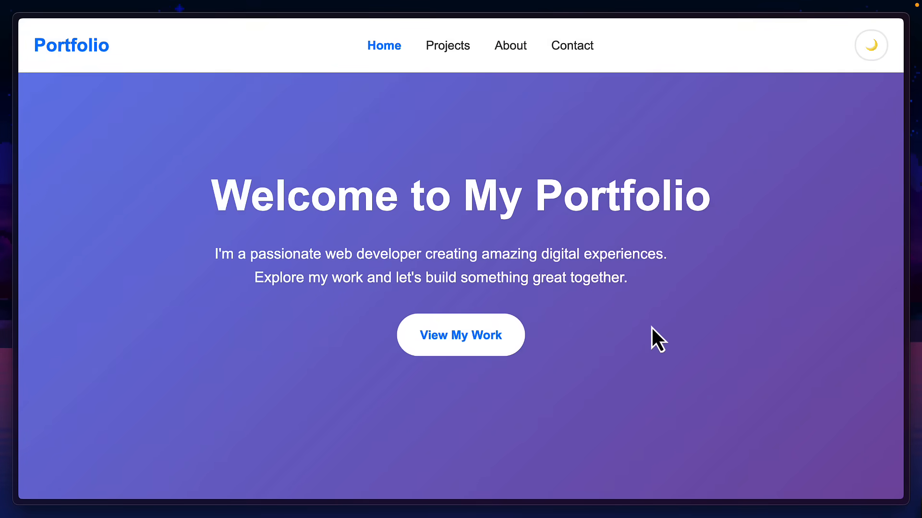
pyautogui.click(871, 45)
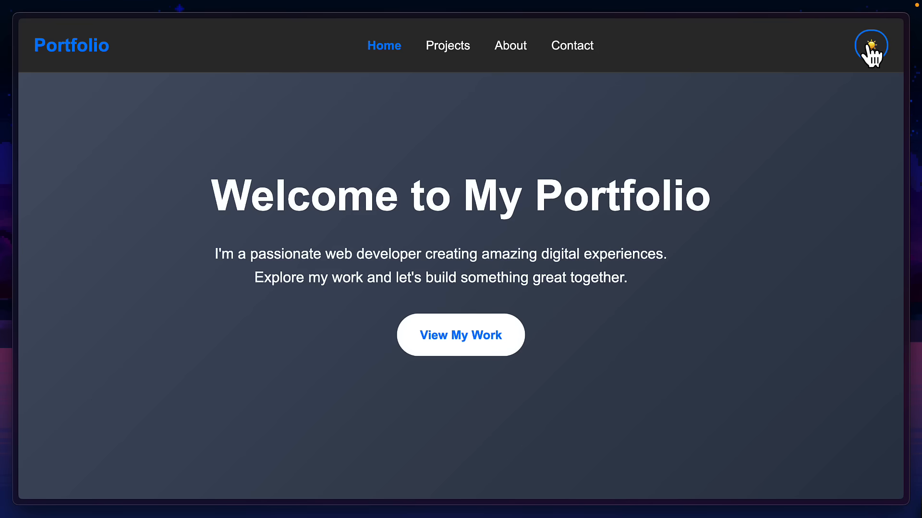
pyautogui.click(871, 45)
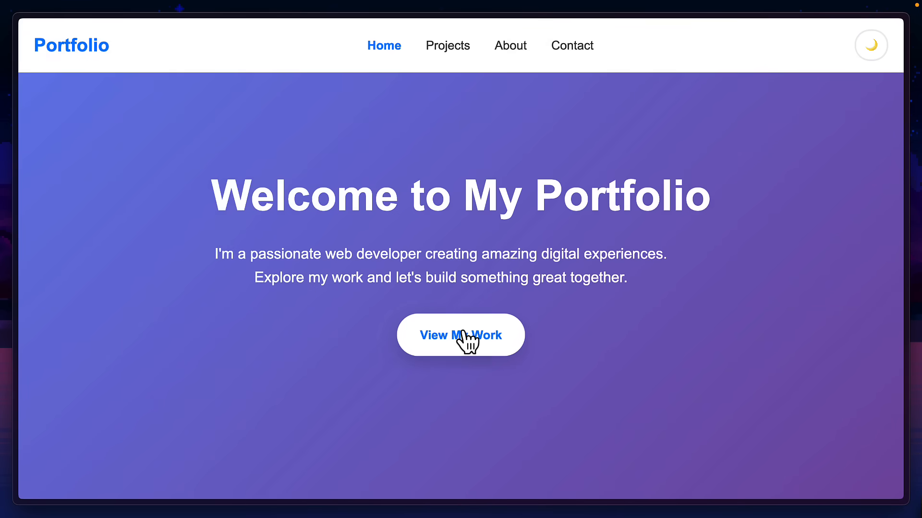
pyautogui.moveTo(480, 390)
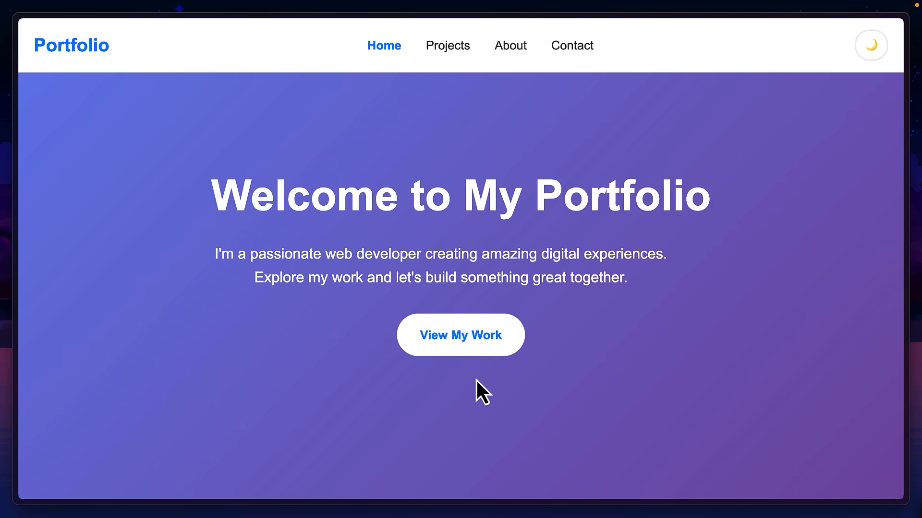
pyautogui.click(460, 334)
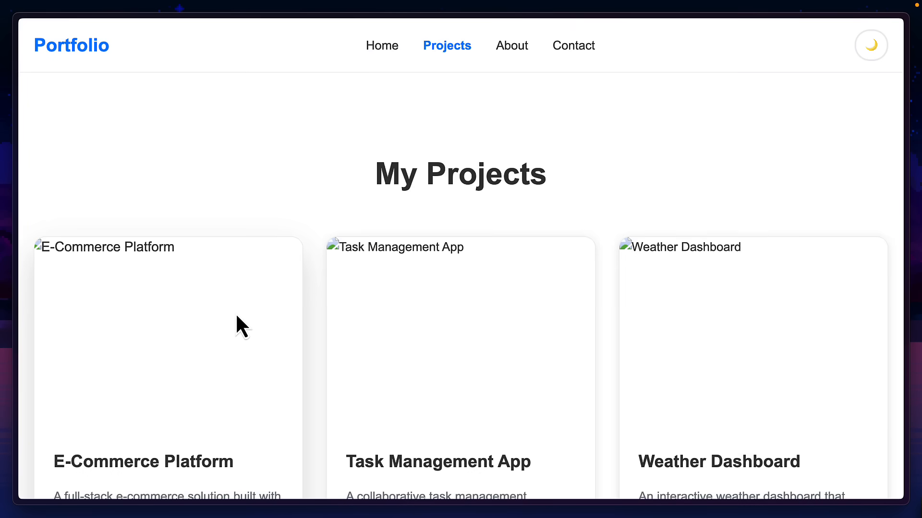
pyautogui.moveTo(511, 338)
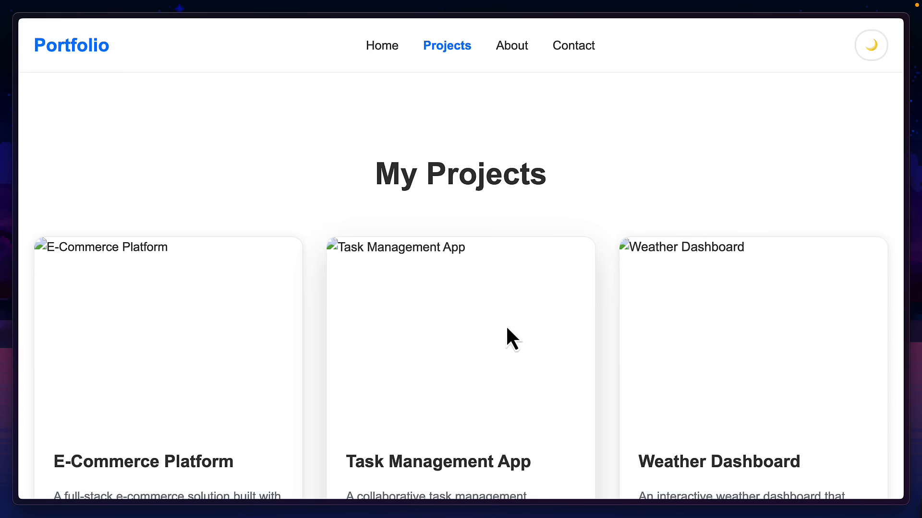
pyautogui.click(871, 45)
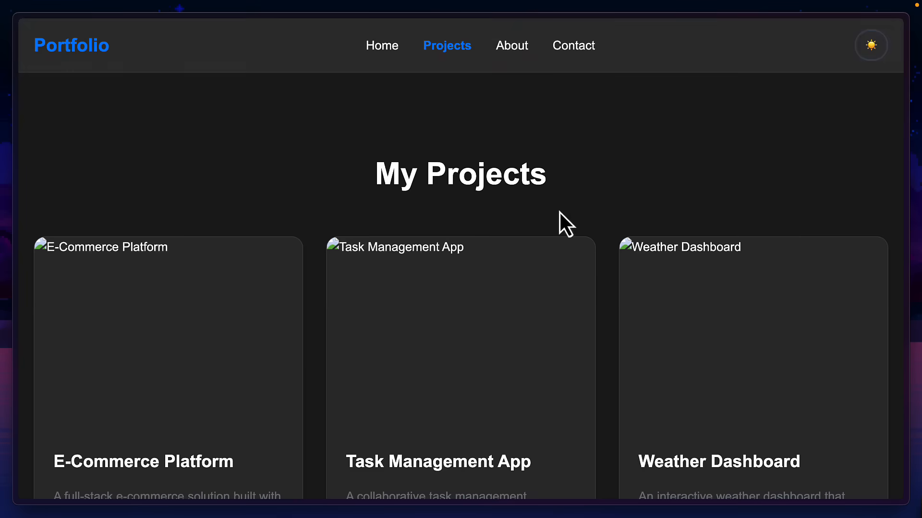
pyautogui.scroll(-3)
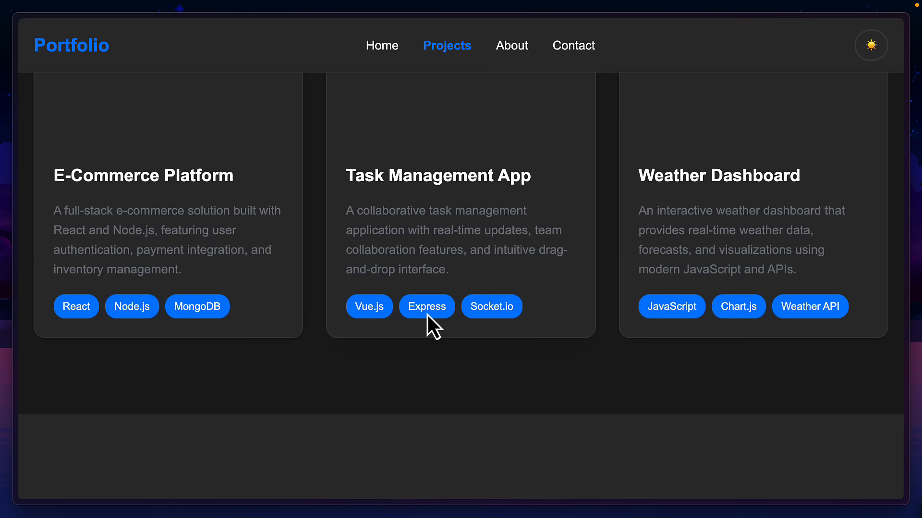
# Step: Visit the About and Contact sections, submit the contact form and bring up DevTools
pyautogui.click(509, 45)
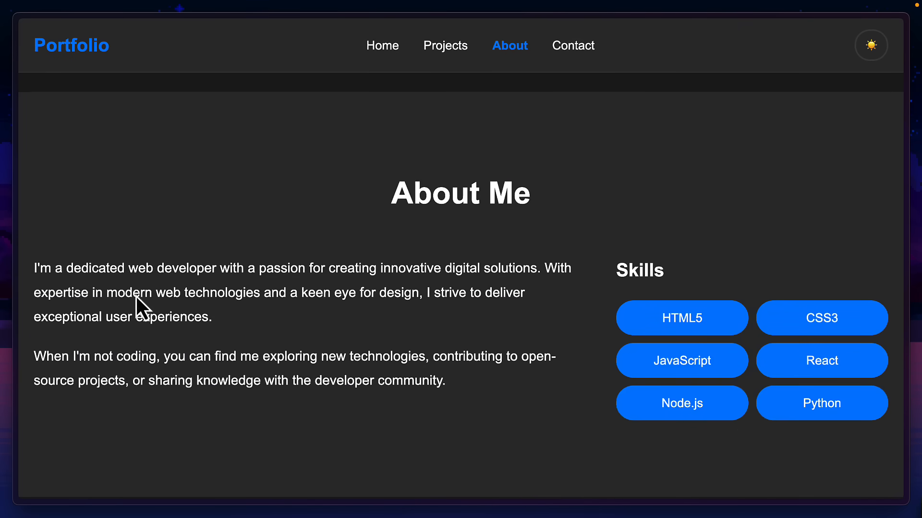
pyautogui.click(572, 45)
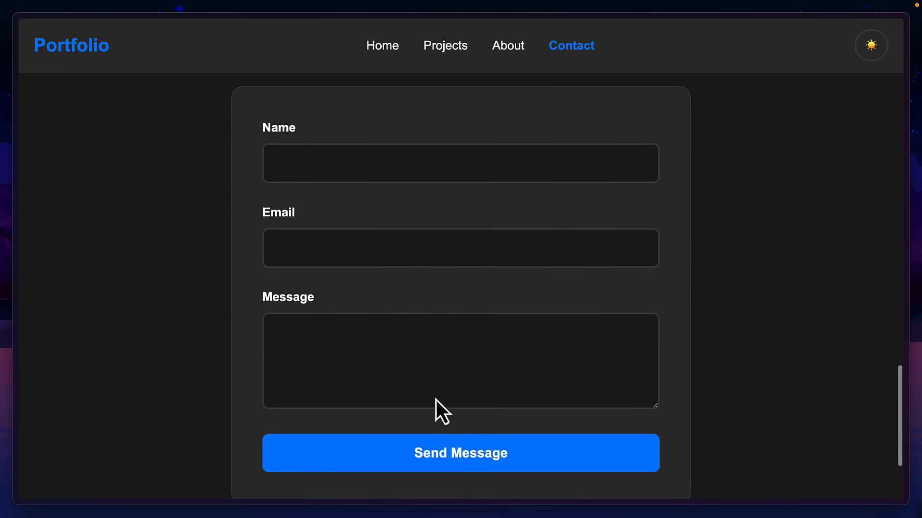
pyautogui.click(460, 453)
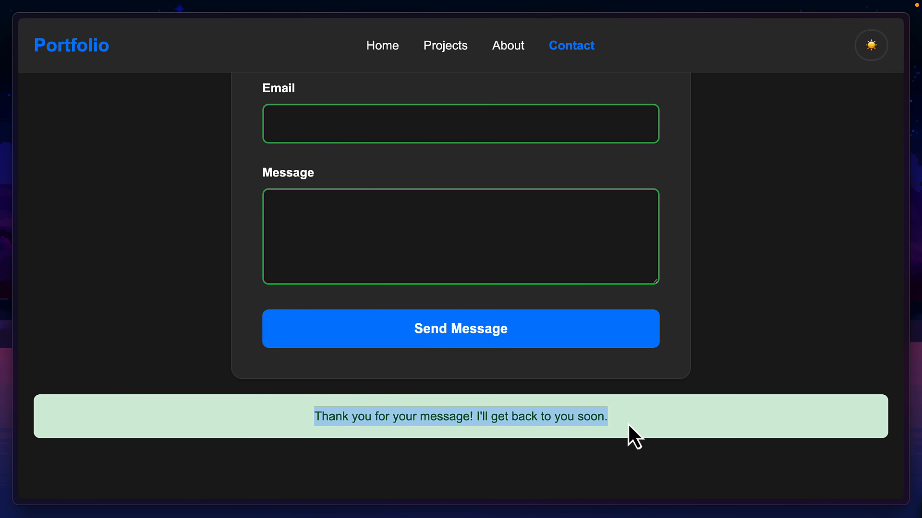
pyautogui.press('F12')
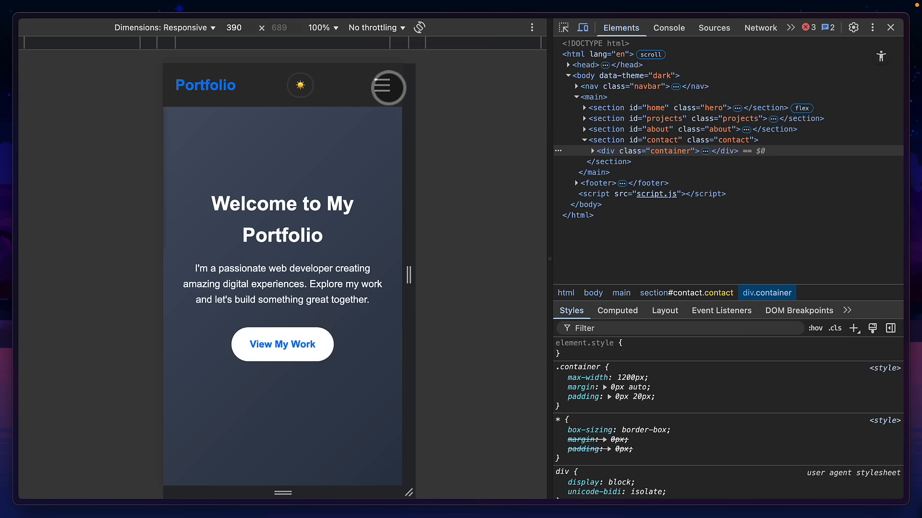
# Step: Expand the site's hamburger navigation menu in the 390-pixel mobile preview
pyautogui.click(387, 87)
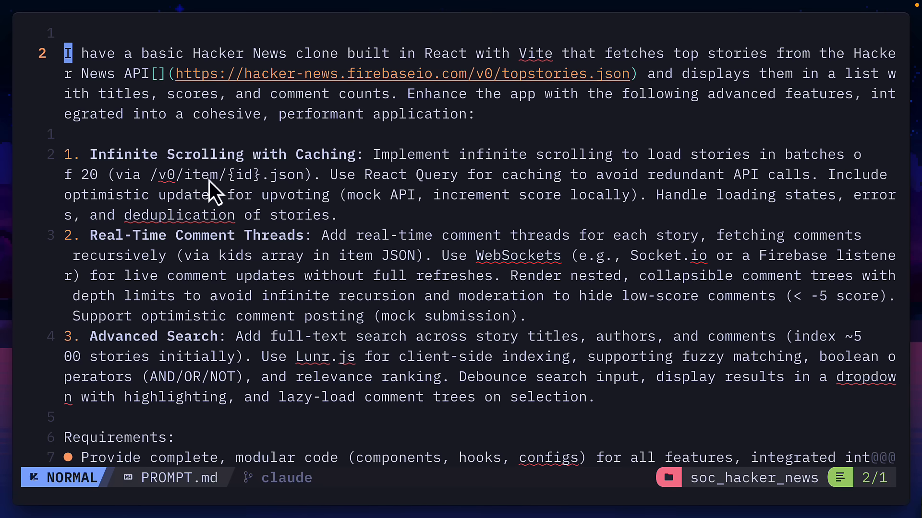
pyautogui.moveTo(353, 174)
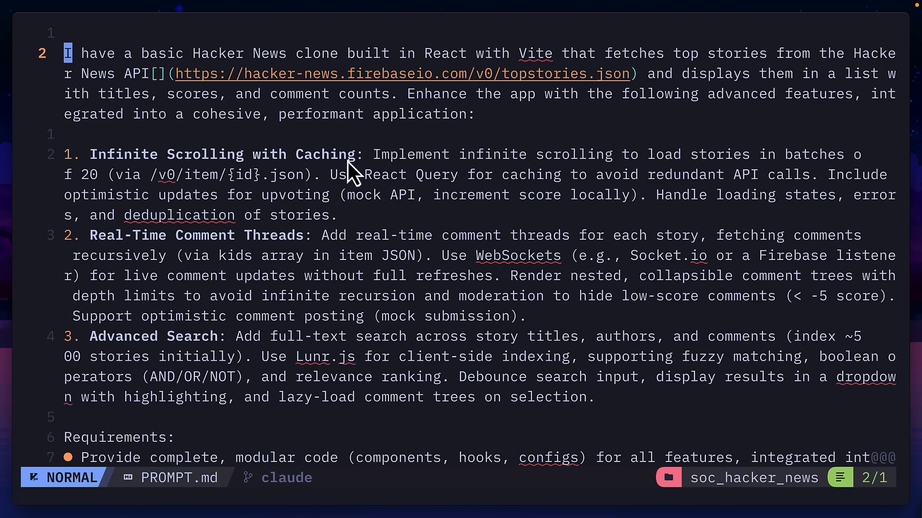
pyautogui.moveTo(227, 279)
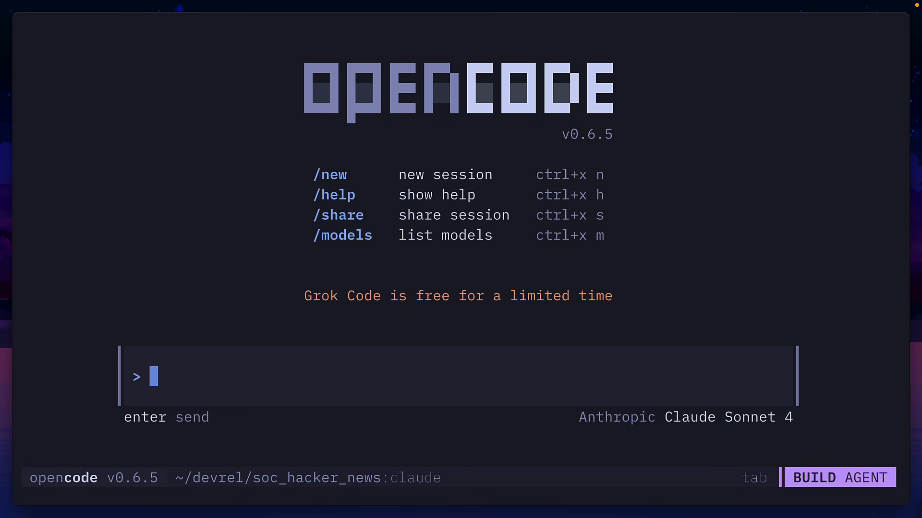
# Step: Ask Claude Sonnet 4 to run PROMPT.md and scroll through its Hacker News upgrade summary
pyautogui.write('run @PROMPT.md')
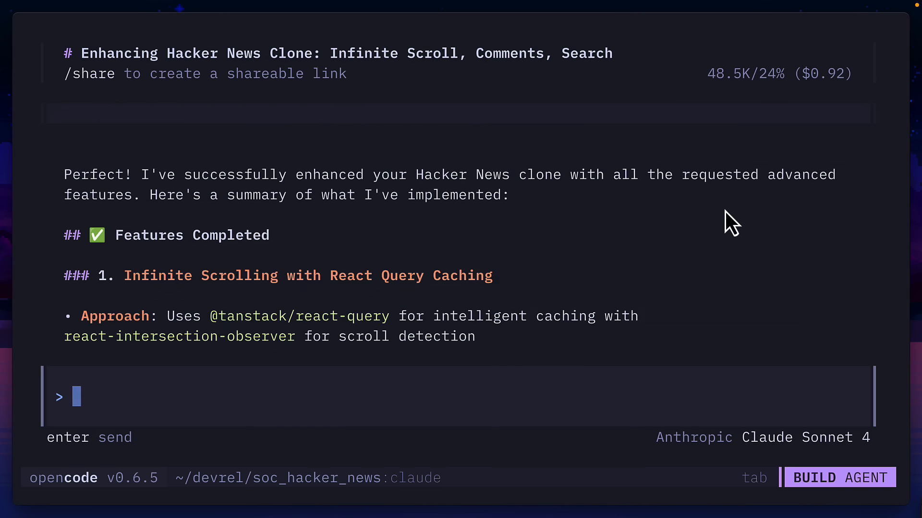
pyautogui.moveTo(869, 95)
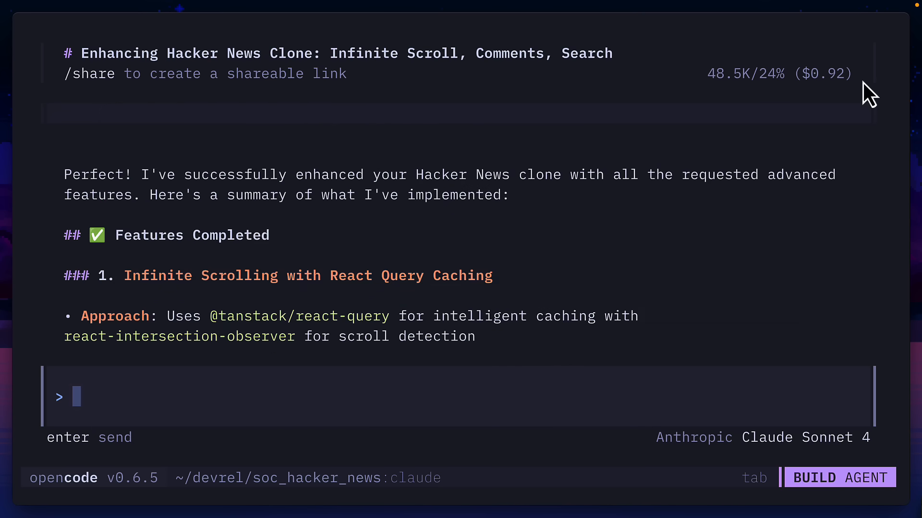
pyautogui.scroll(-3)
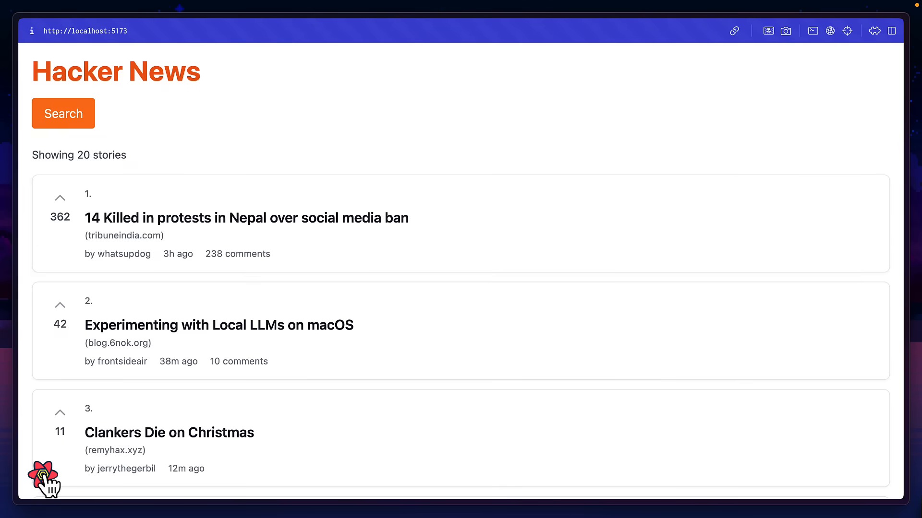
# Step: Open a story in the Hacker News clone and scroll down its comment page
pyautogui.click(43, 478)
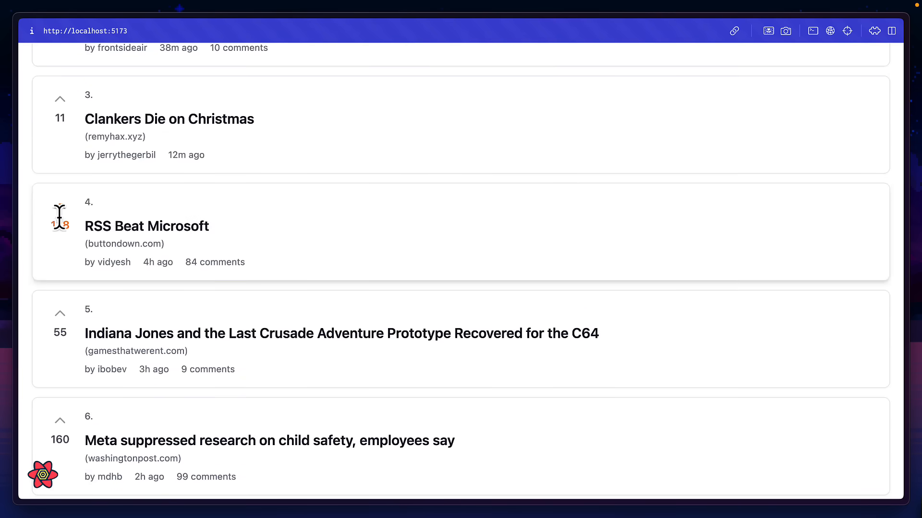
pyautogui.scroll(-3)
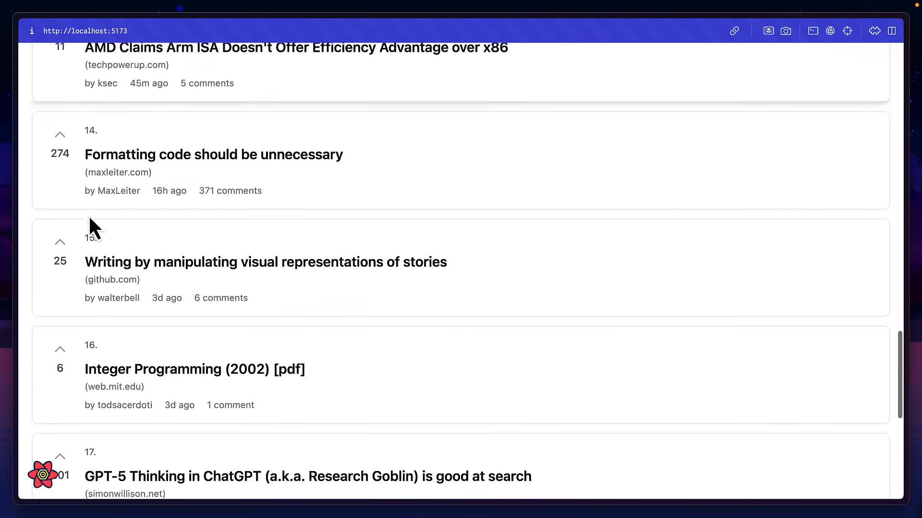
pyautogui.scroll(-3)
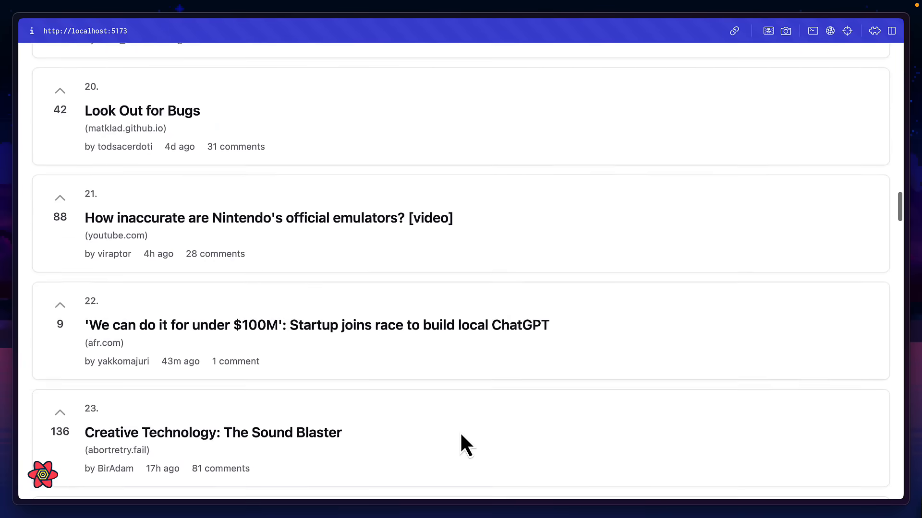
pyautogui.scroll(-3)
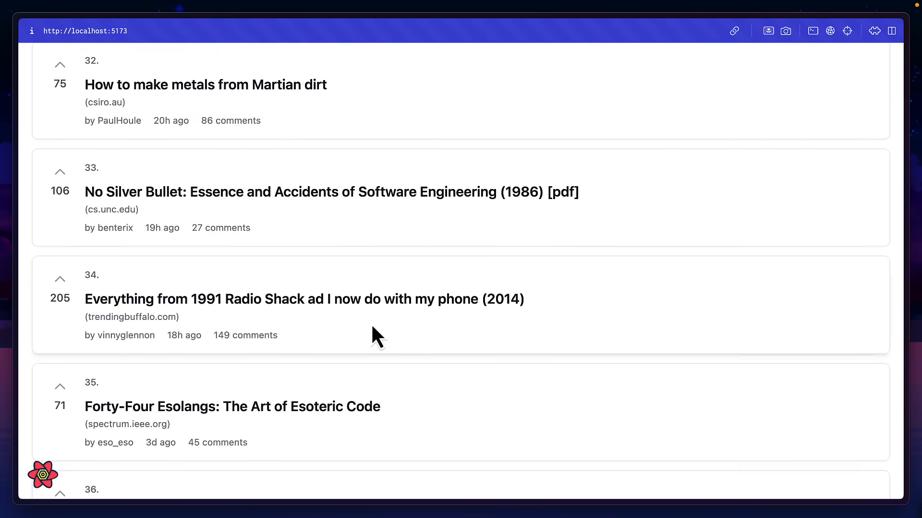
# Step: Expand the No Silver Bullet story's comments and read through the nested replies
pyautogui.click(221, 227)
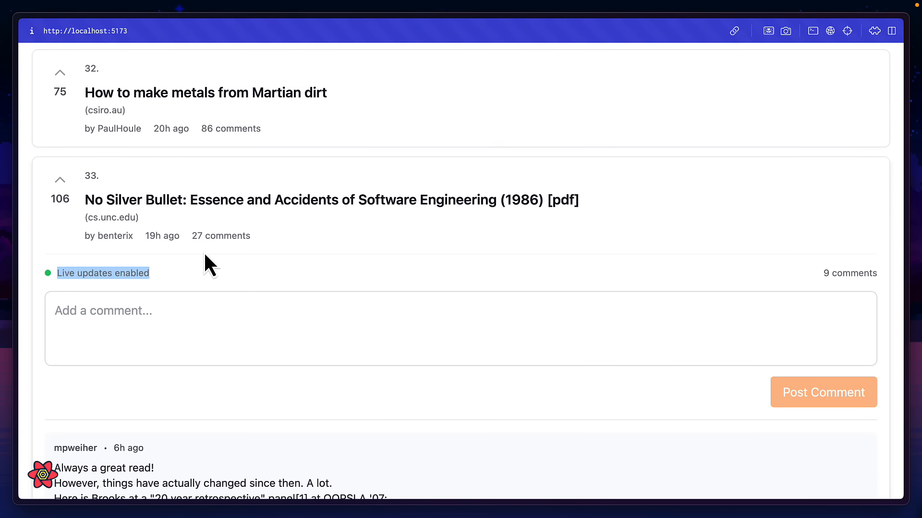
pyautogui.scroll(-3)
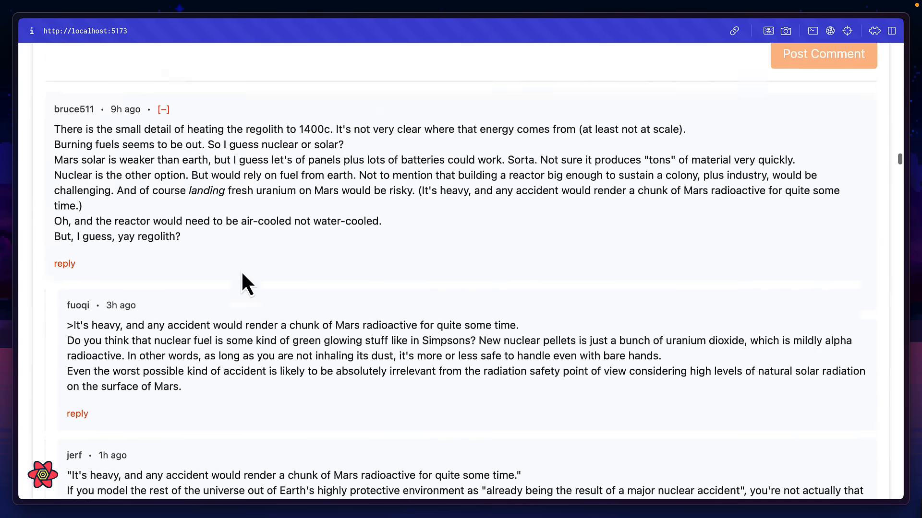
pyautogui.scroll(-3)
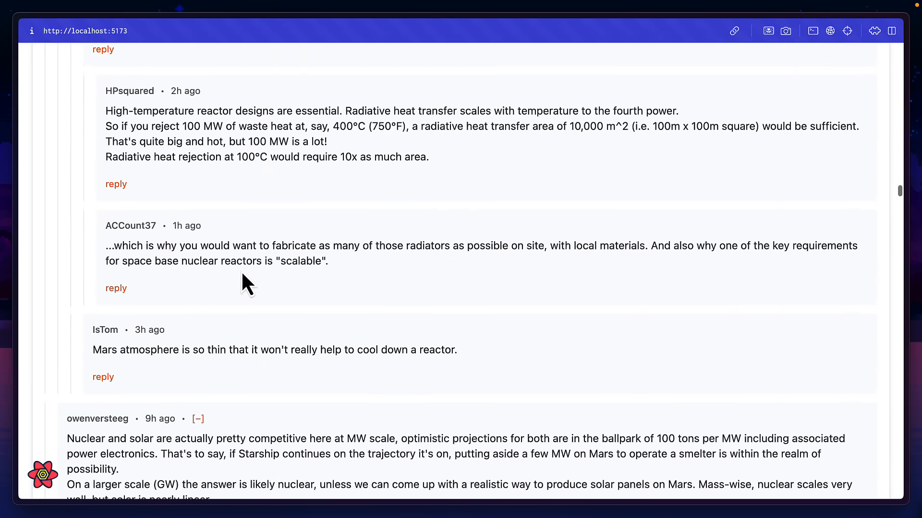
pyautogui.scroll(-3)
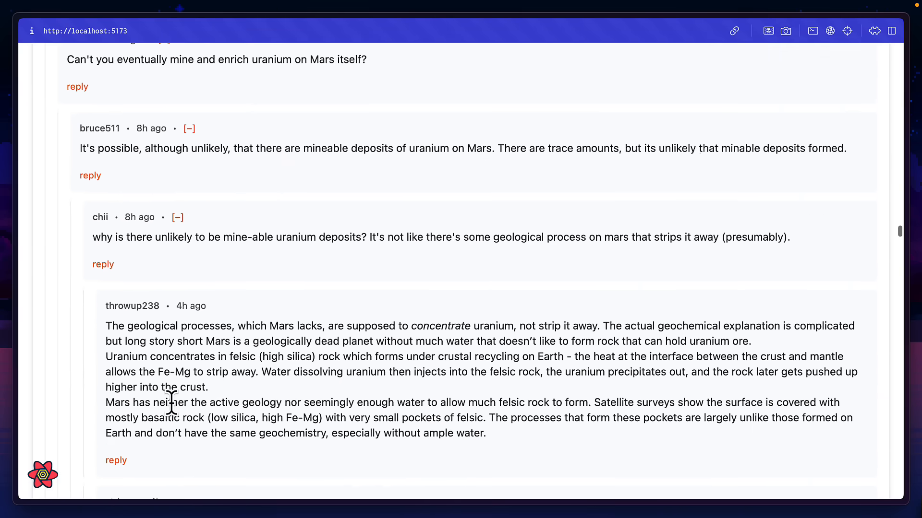
# Step: Return to the story list and search the clone for 'claude', showing ten ranked results
pyautogui.click(63, 113)
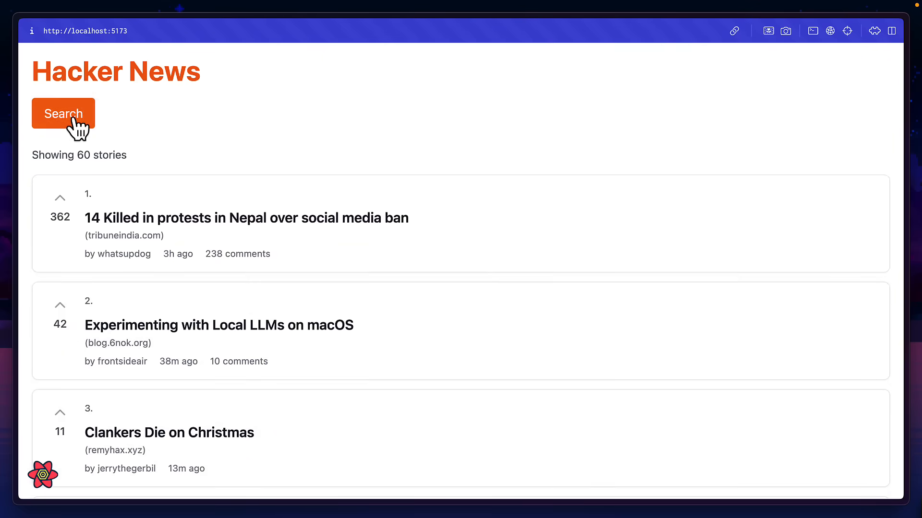
pyautogui.click(63, 113)
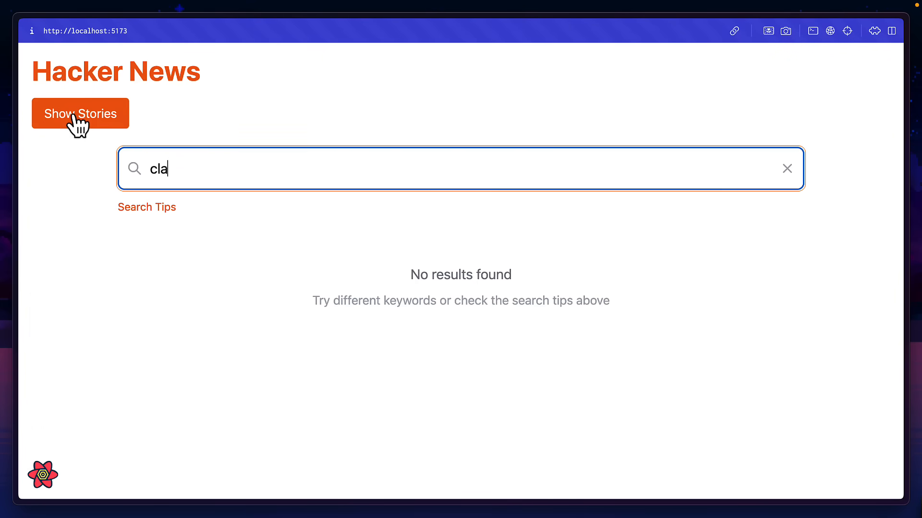
pyautogui.write('ude')
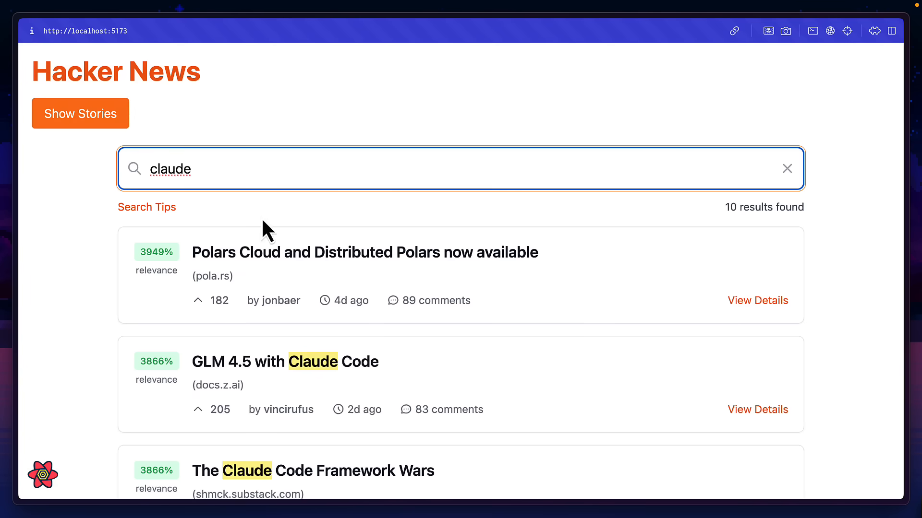
pyautogui.moveTo(321, 263)
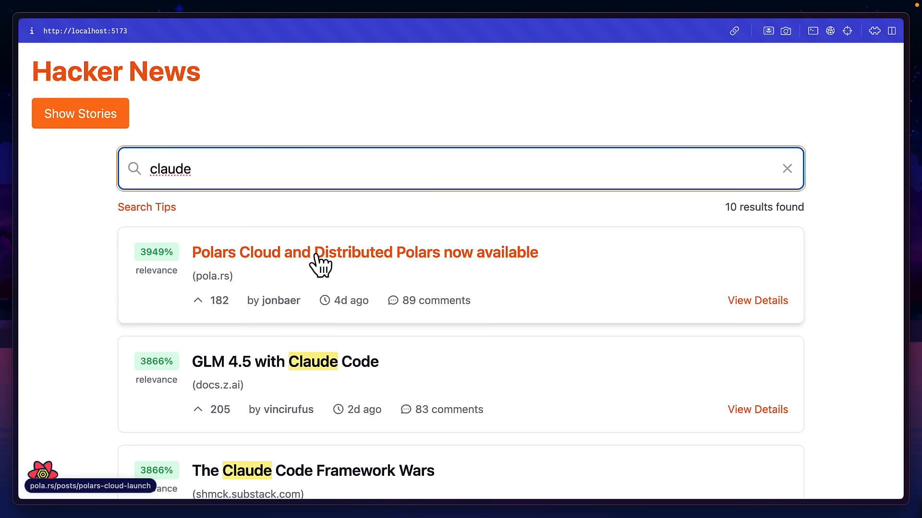
# Step: Reveal and hide the advanced search tips, then leave the search view
pyautogui.click(146, 207)
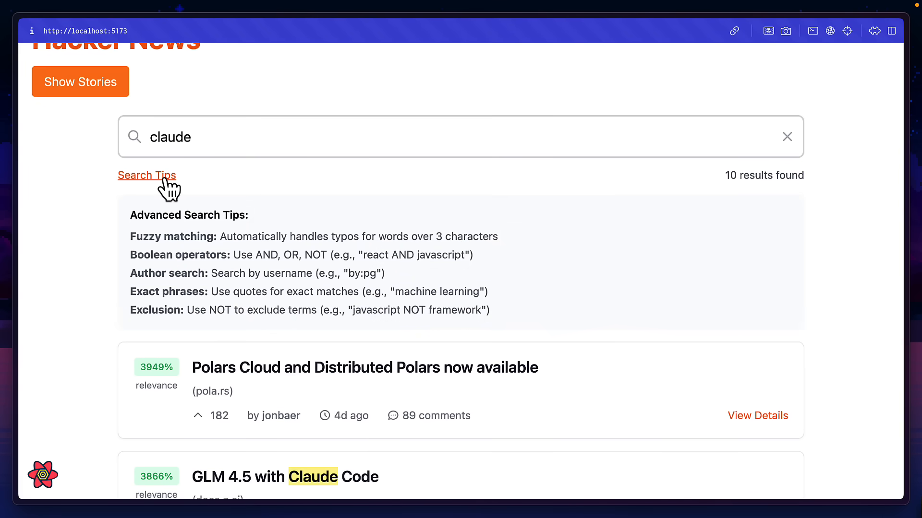
pyautogui.click(146, 174)
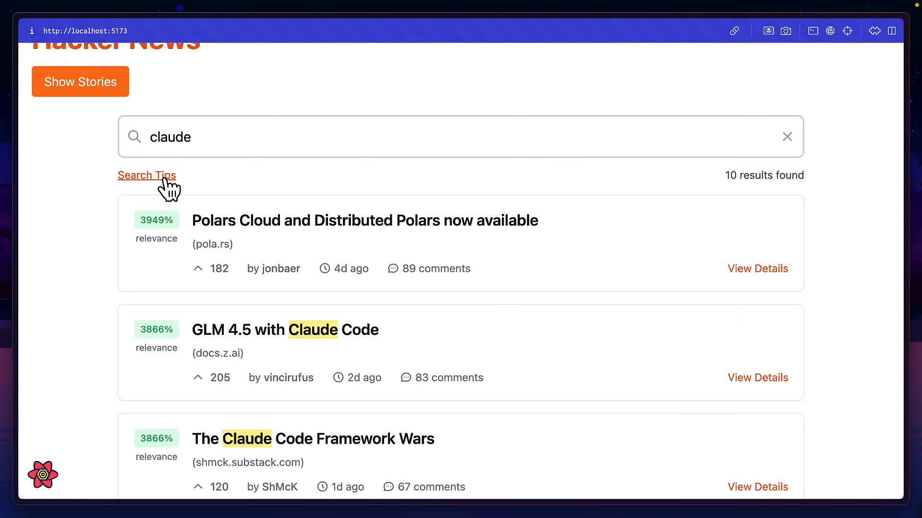
pyautogui.moveTo(154, 225)
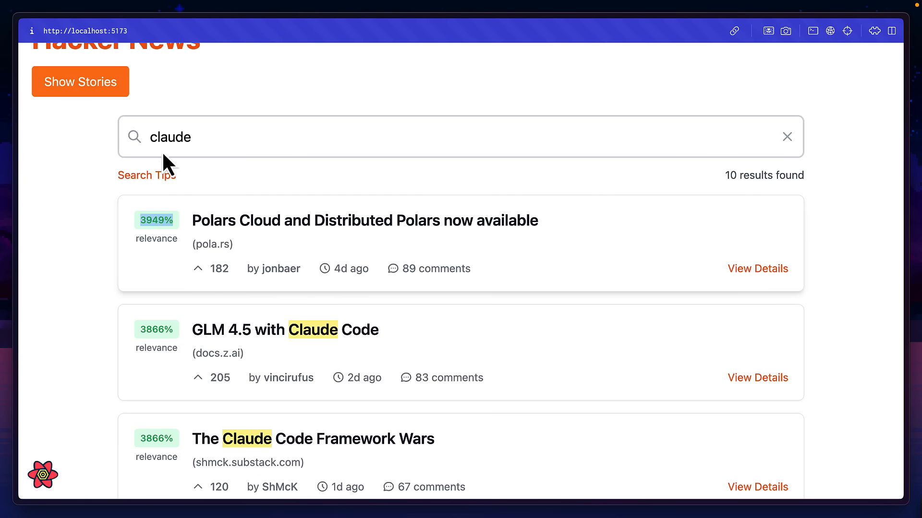
pyautogui.click(80, 81)
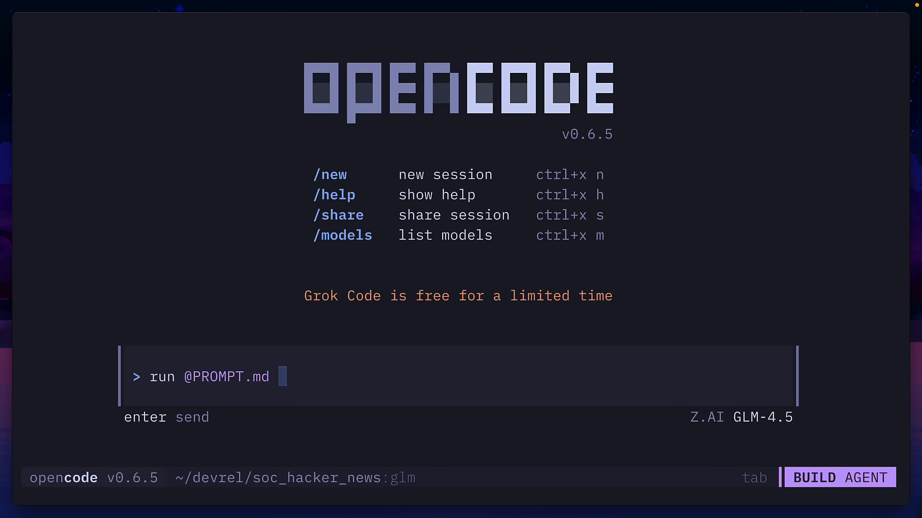
pyautogui.press('Return')
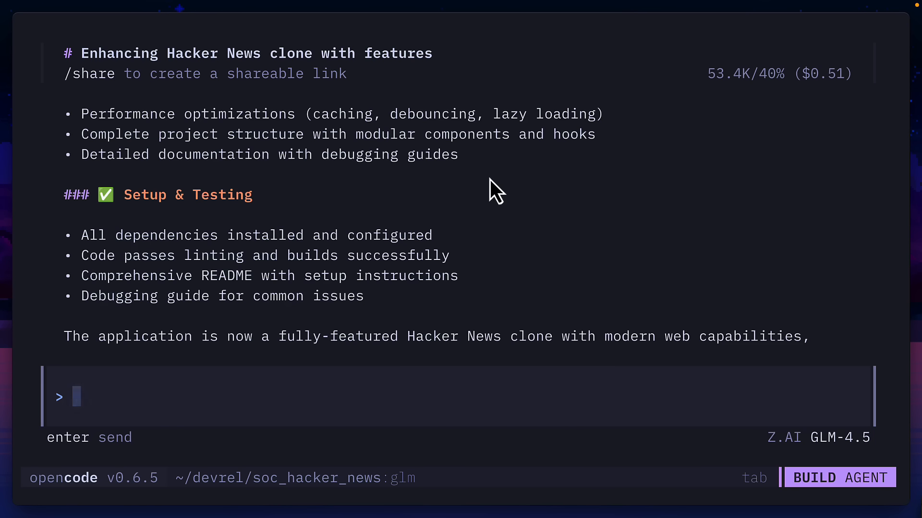
pyautogui.moveTo(837, 97)
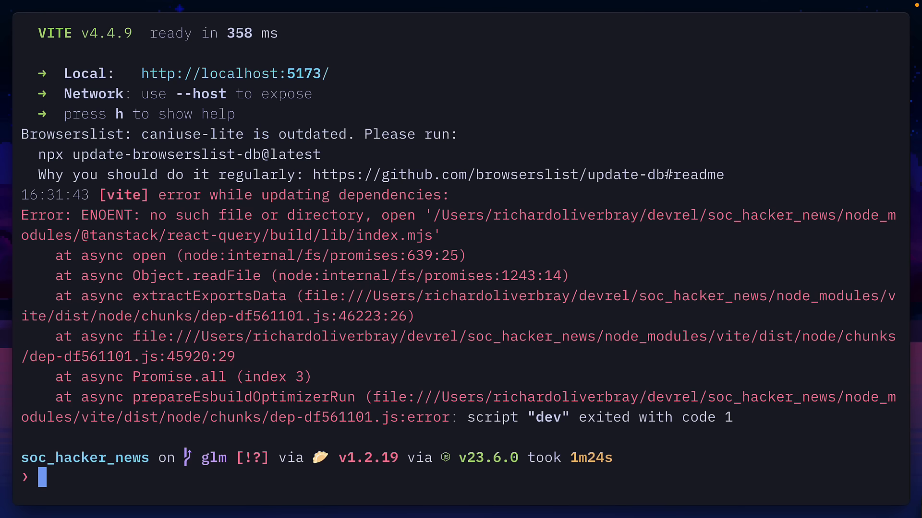
# Step: Run 'bun i react-query' to install the missing package for the dev server
pyautogui.write('bun i react-query')
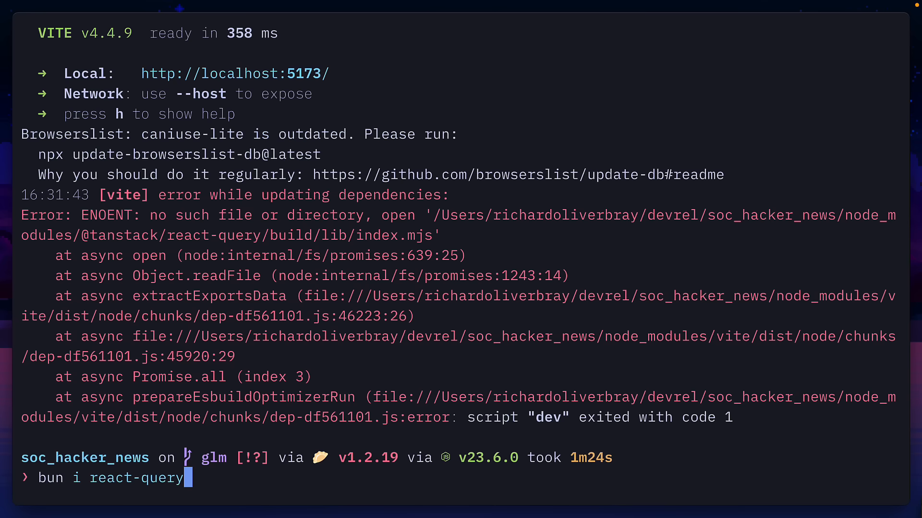
pyautogui.press('Return')
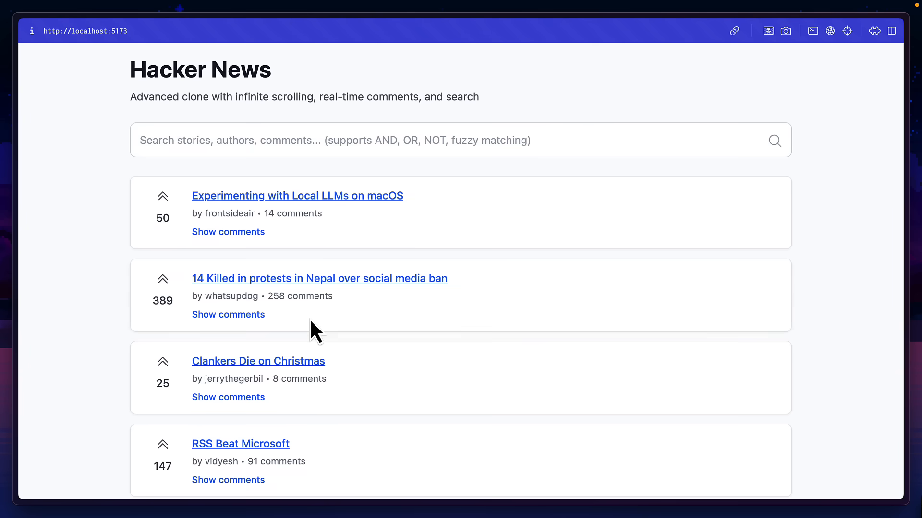
pyautogui.moveTo(470, 355)
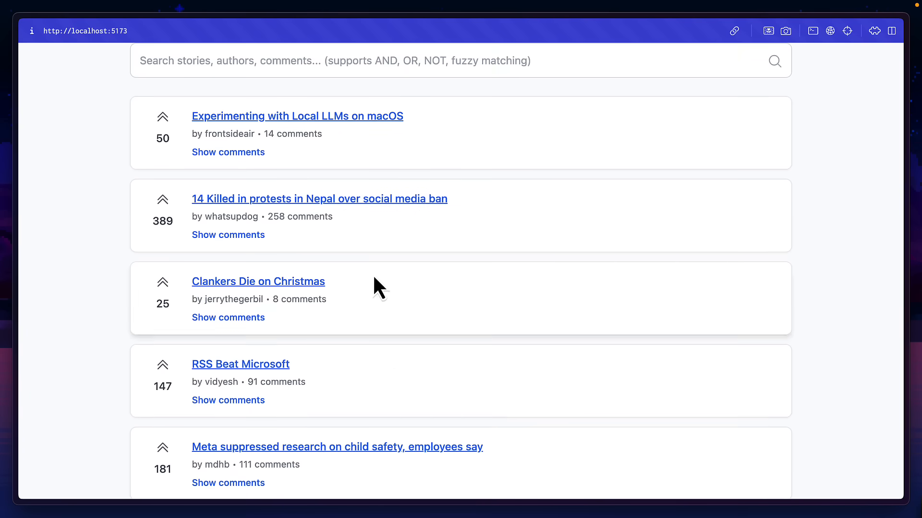
pyautogui.scroll(-3)
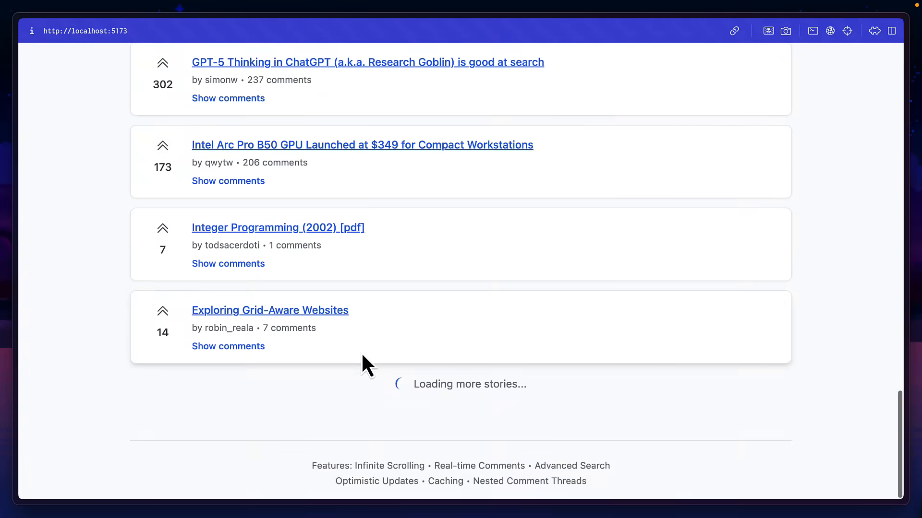
pyautogui.scroll(-3)
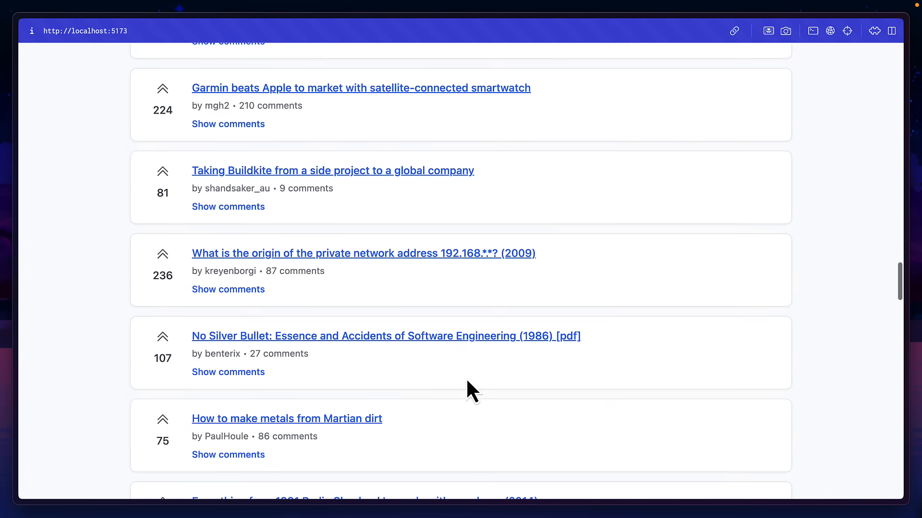
pyautogui.click(229, 372)
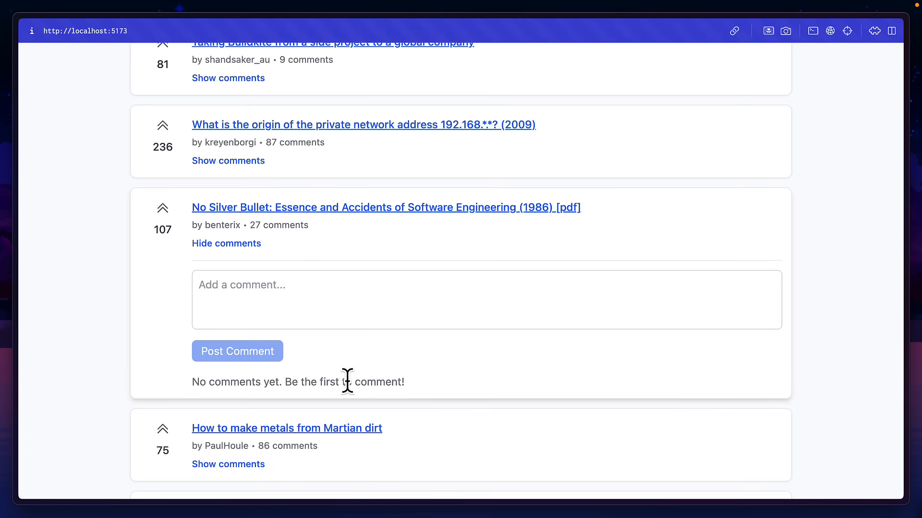
pyautogui.click(227, 243)
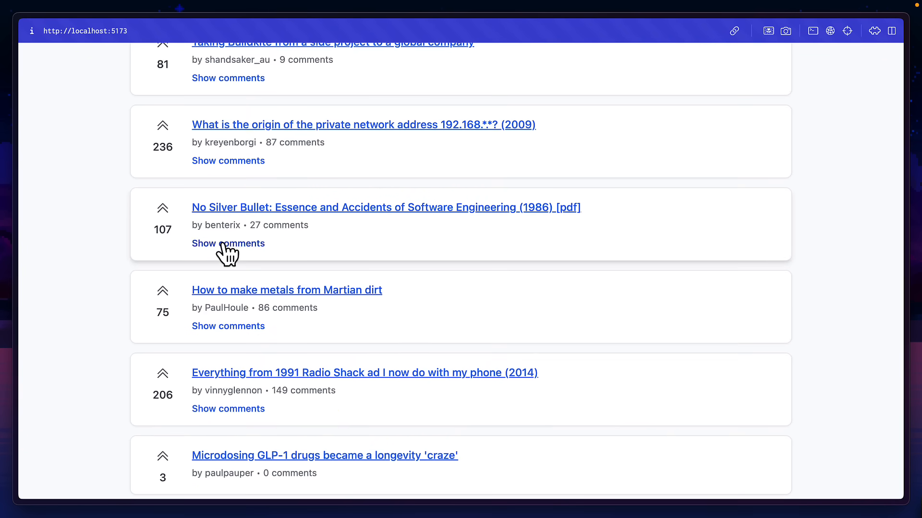
pyautogui.click(228, 160)
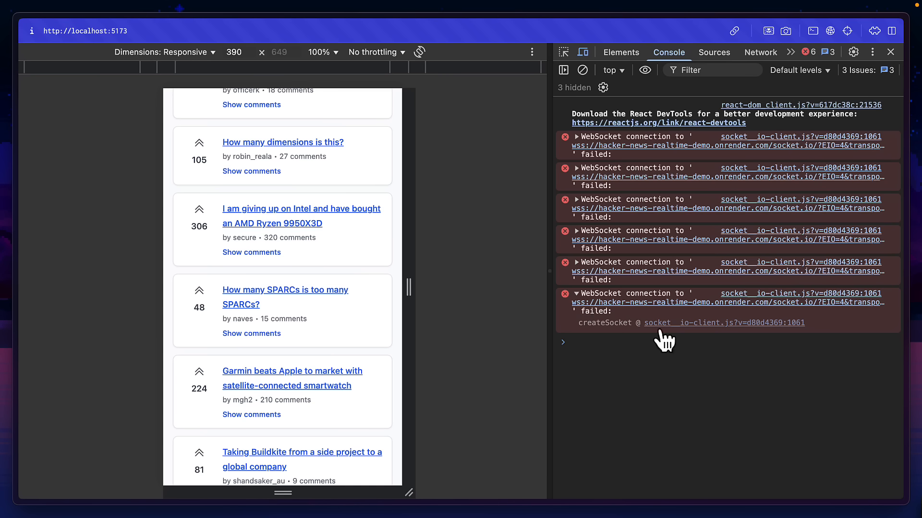
pyautogui.moveTo(613, 301)
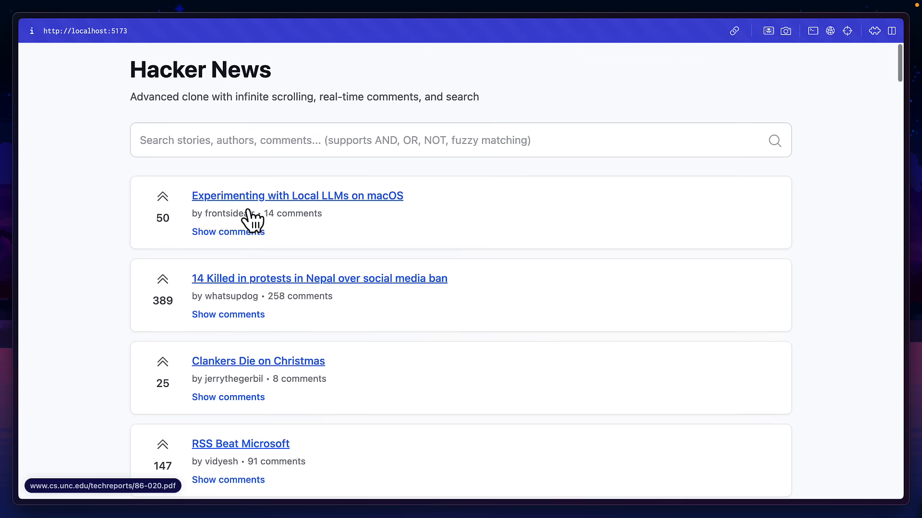
# Step: Search the clone for 'claude' and preview a fetched item's data in DevTools Network
pyautogui.write('claude')
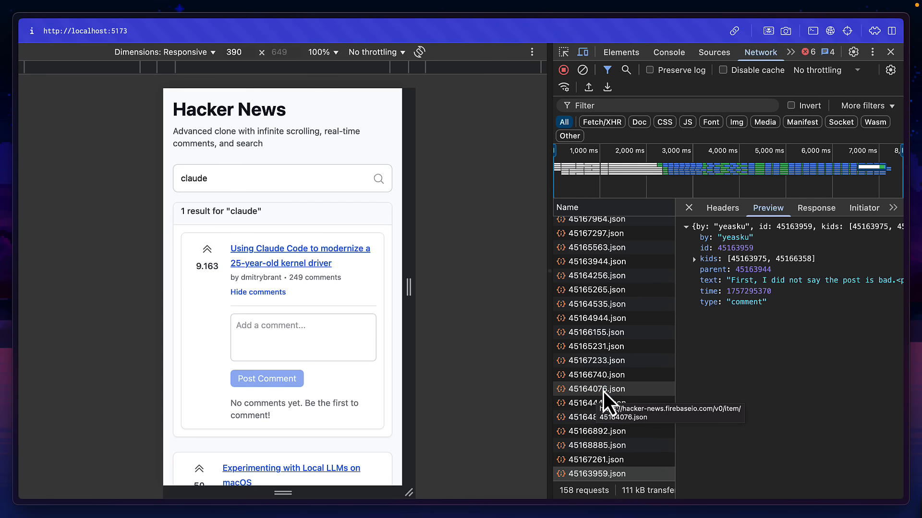
pyautogui.click(599, 445)
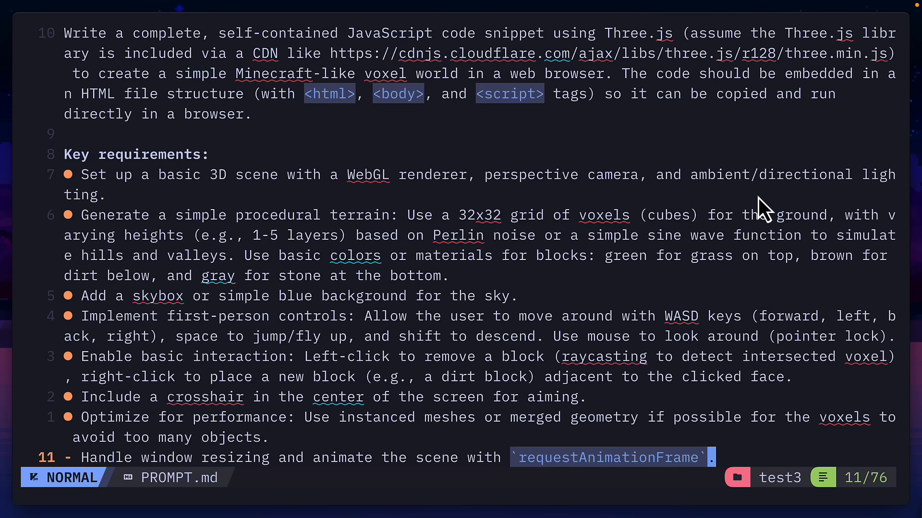
pyautogui.moveTo(623, 153)
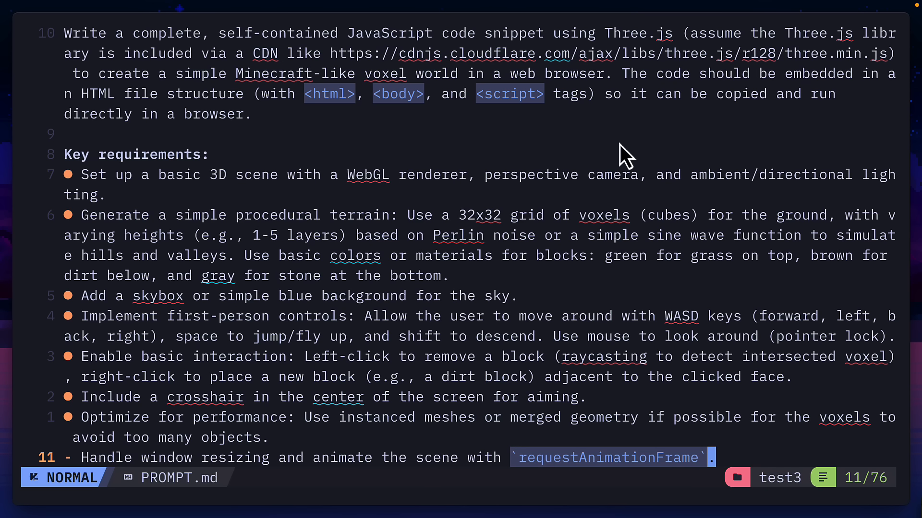
pyautogui.moveTo(615, 161)
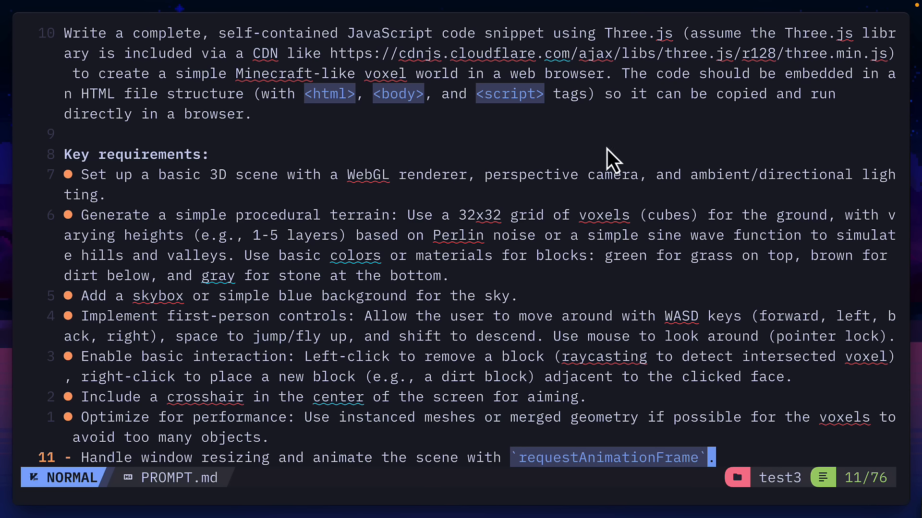
pyautogui.moveTo(675, 115)
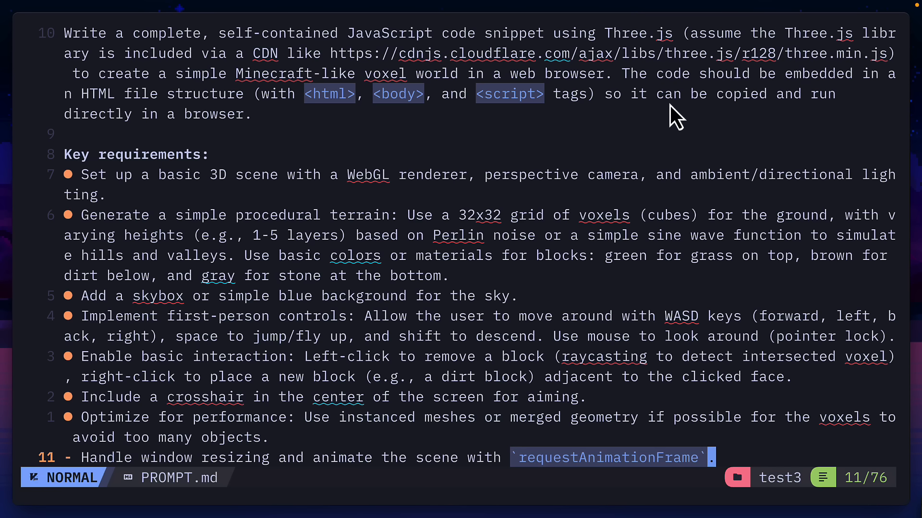
pyautogui.moveTo(490, 228)
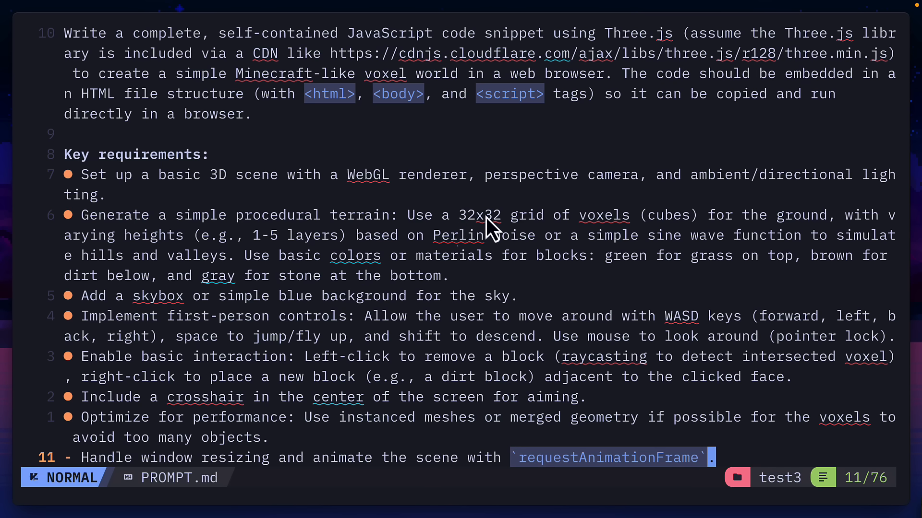
pyautogui.moveTo(598, 231)
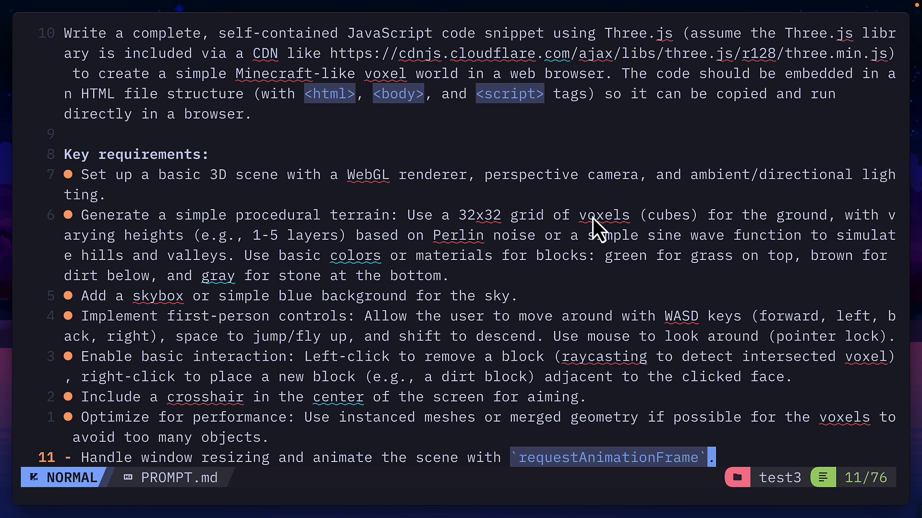
pyautogui.moveTo(169, 411)
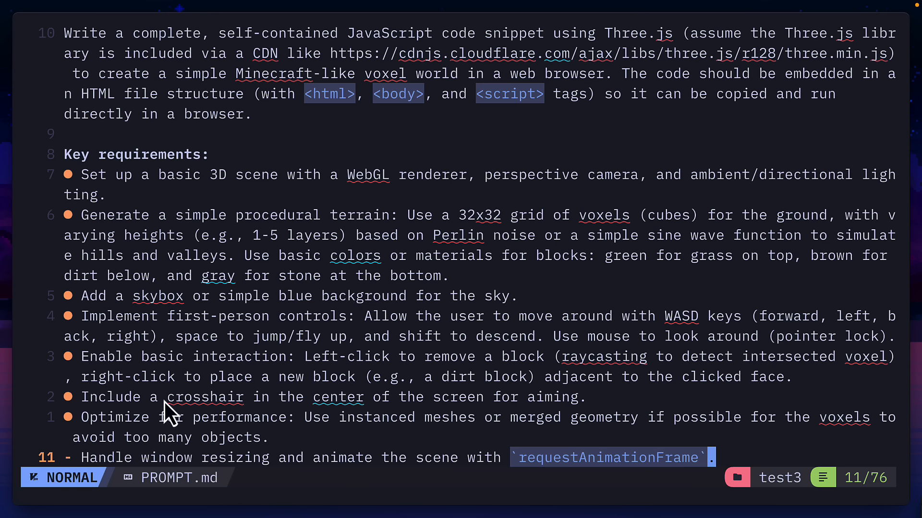
pyautogui.moveTo(362, 429)
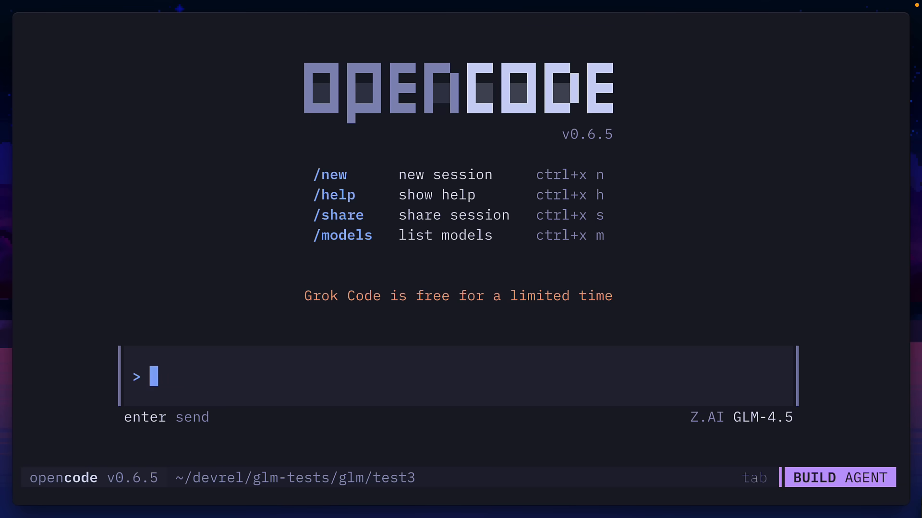
pyautogui.write('run @PROMPT.md ask clarifying question')
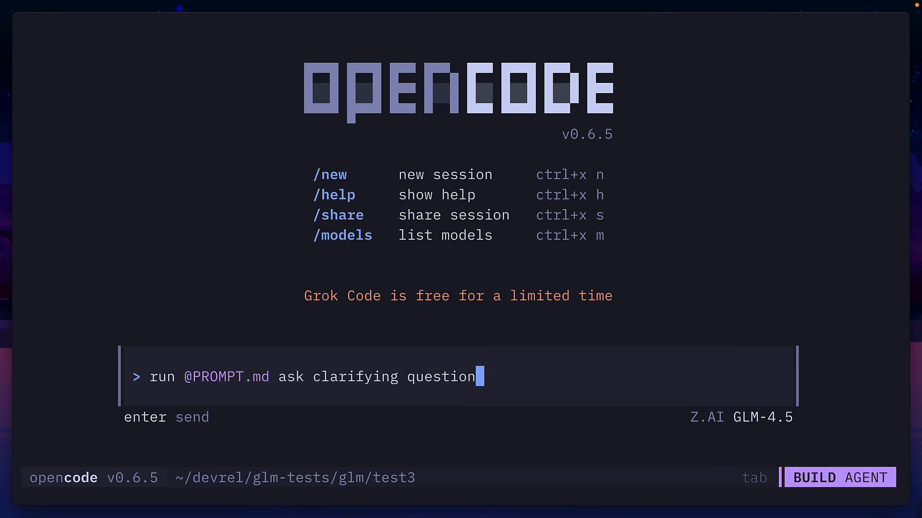
pyautogui.write('s before you start if yo')
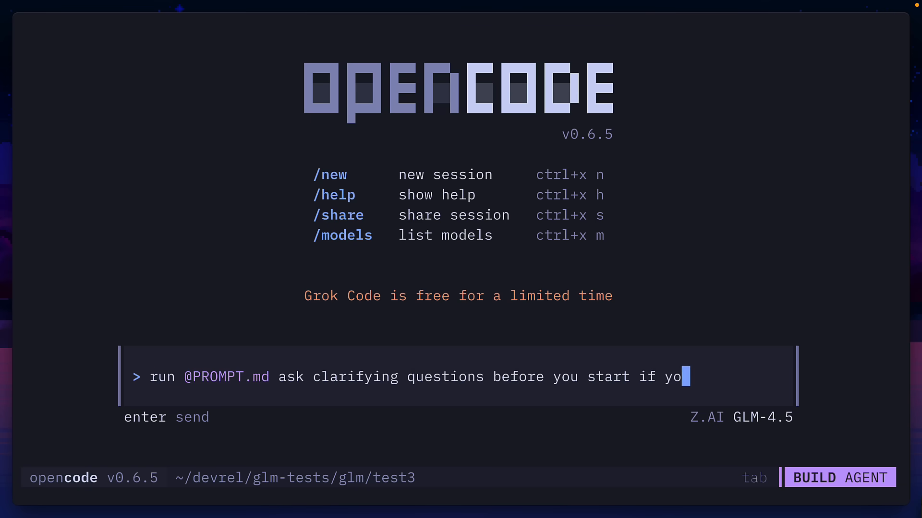
pyautogui.press('Return')
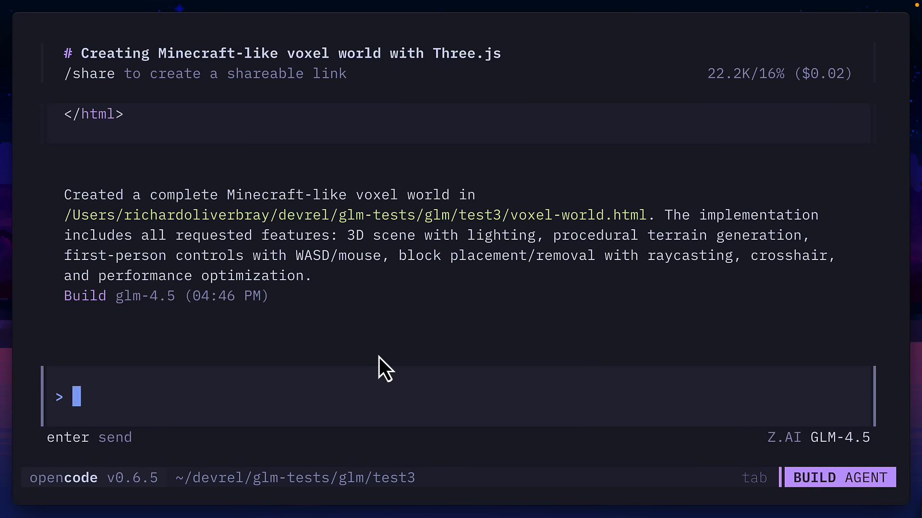
pyautogui.moveTo(388, 318)
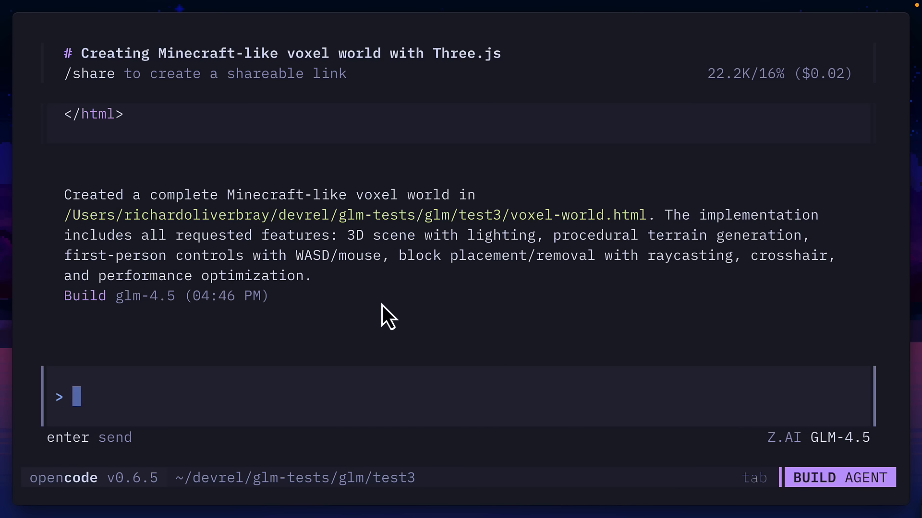
pyautogui.scroll(3)
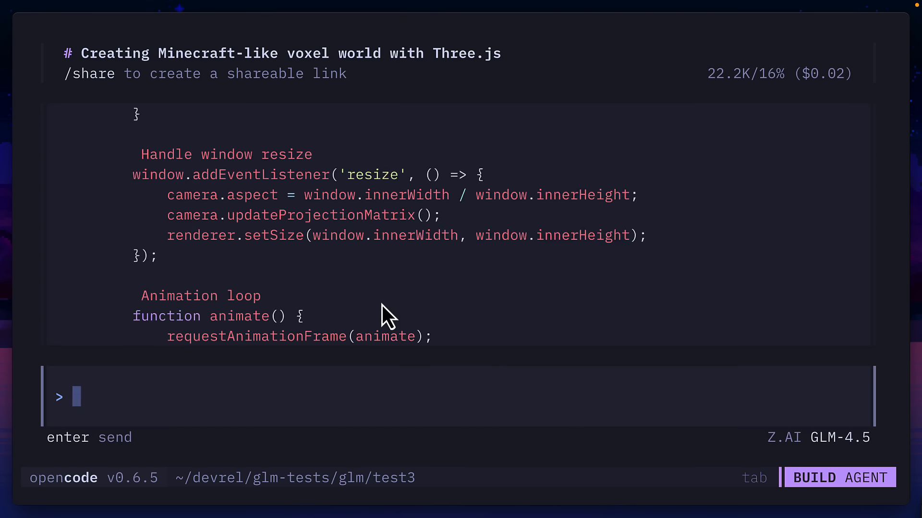
pyautogui.scroll(3)
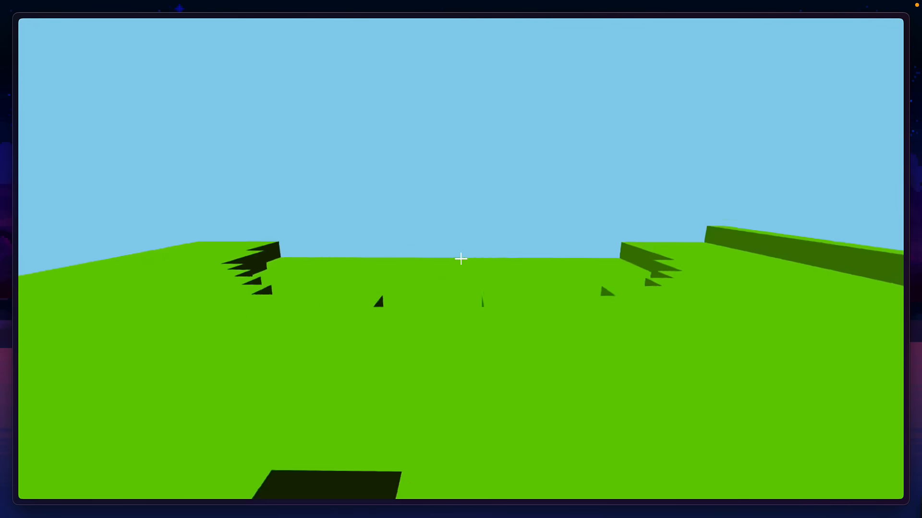
pyautogui.moveTo(461, 259)
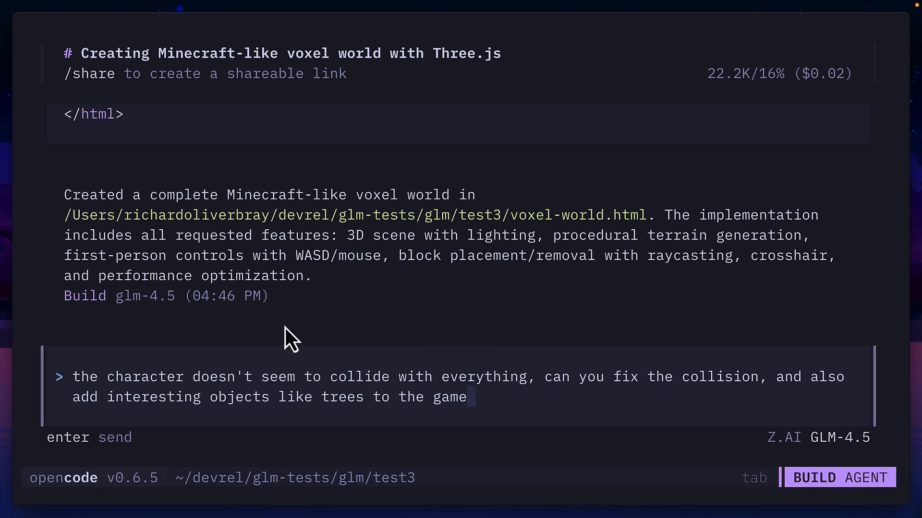
pyautogui.moveTo(383, 420)
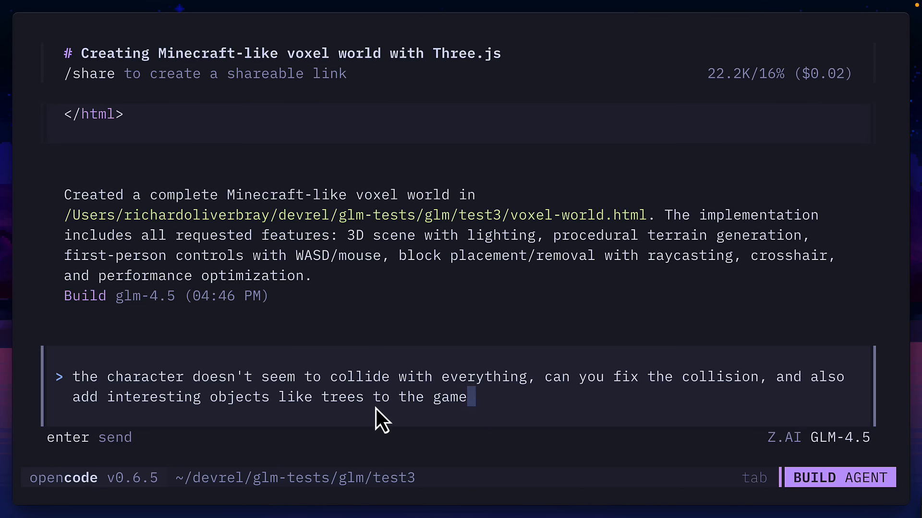
# Step: Send GLM-4.5 the request to fix character collision and add trees
pyautogui.press('Return')
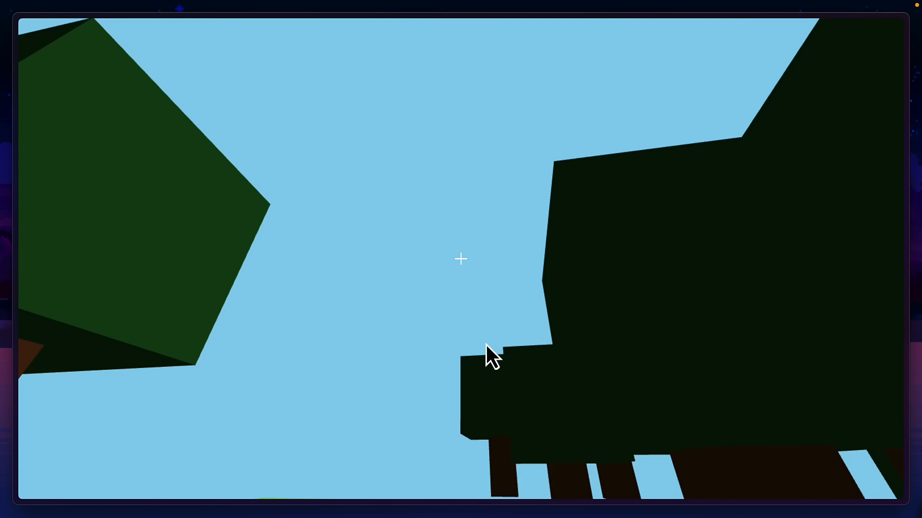
pyautogui.moveTo(461, 259)
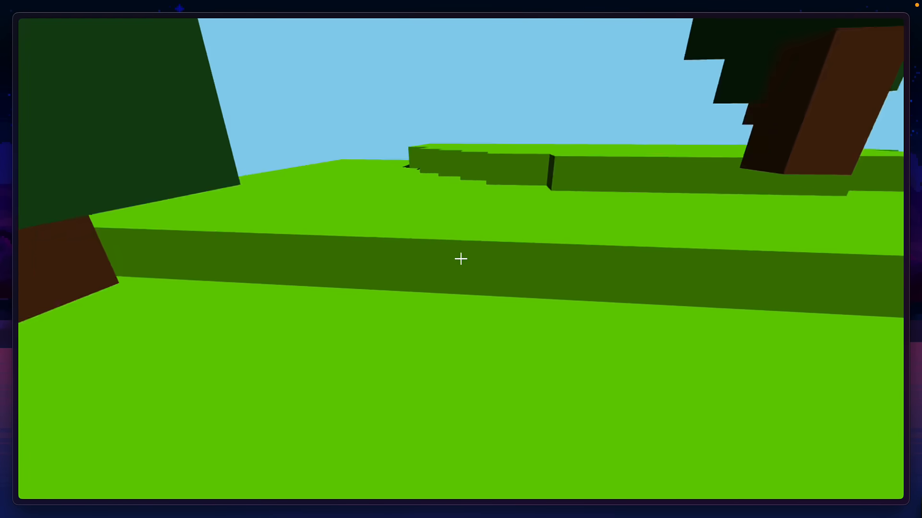
pyautogui.moveTo(461, 259)
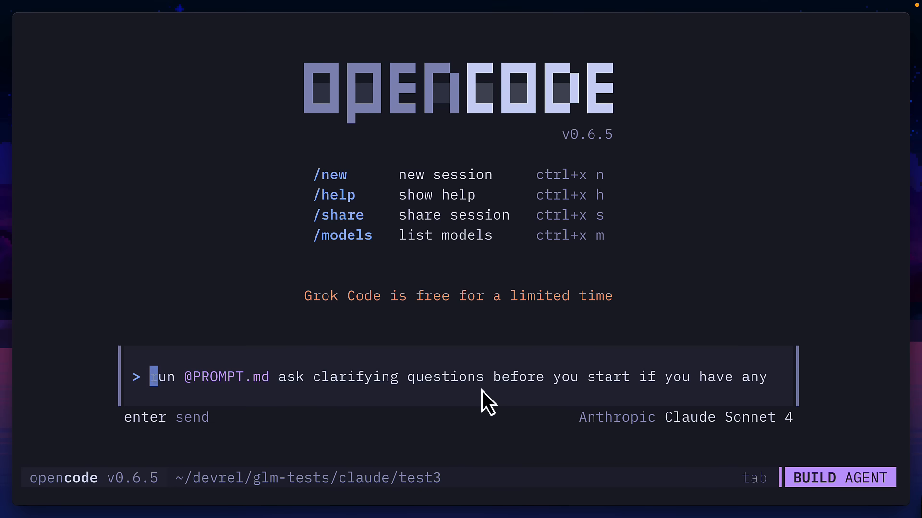
pyautogui.moveTo(448, 412)
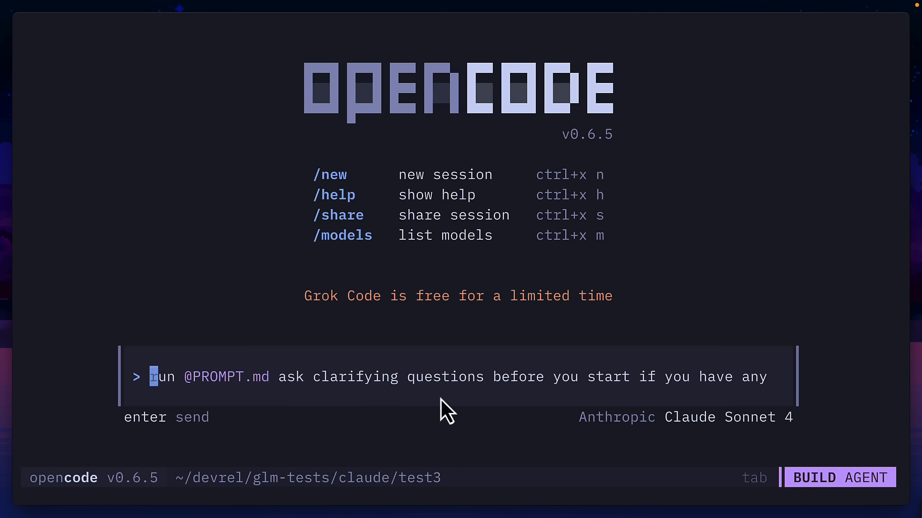
# Step: Submit the PROMPT.md request to Claude Sonnet 4 and draft answers: 1. Perlin, 2. solid colors, 3. gravity based, 4. snap
pyautogui.press('Return')
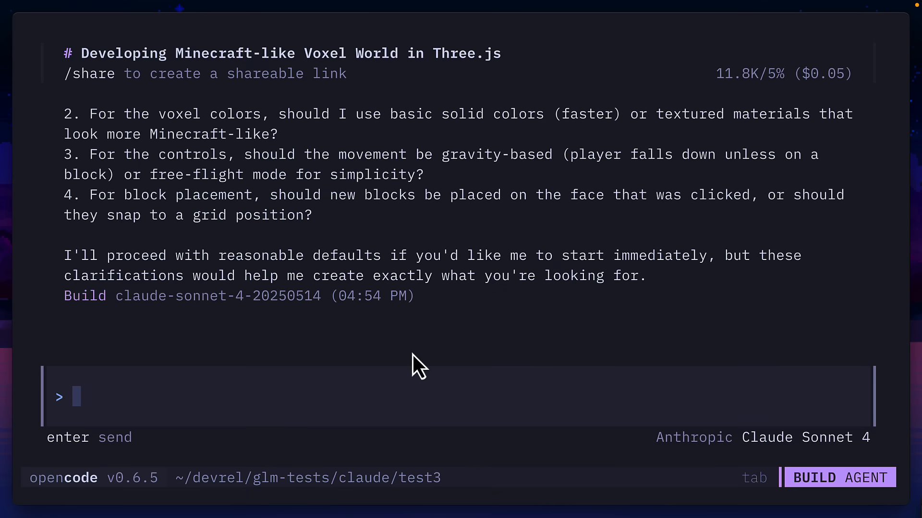
pyautogui.write('1. P')
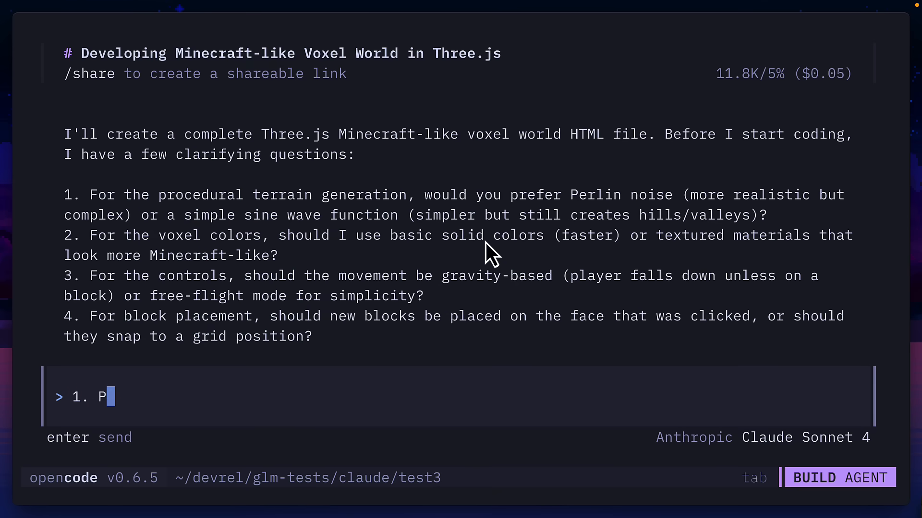
pyautogui.write('erlin')
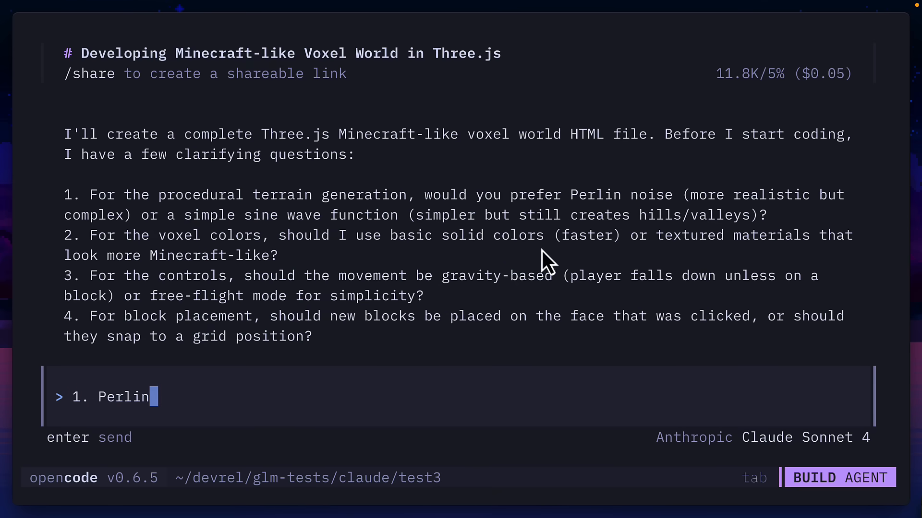
pyautogui.write('2. solid colors')
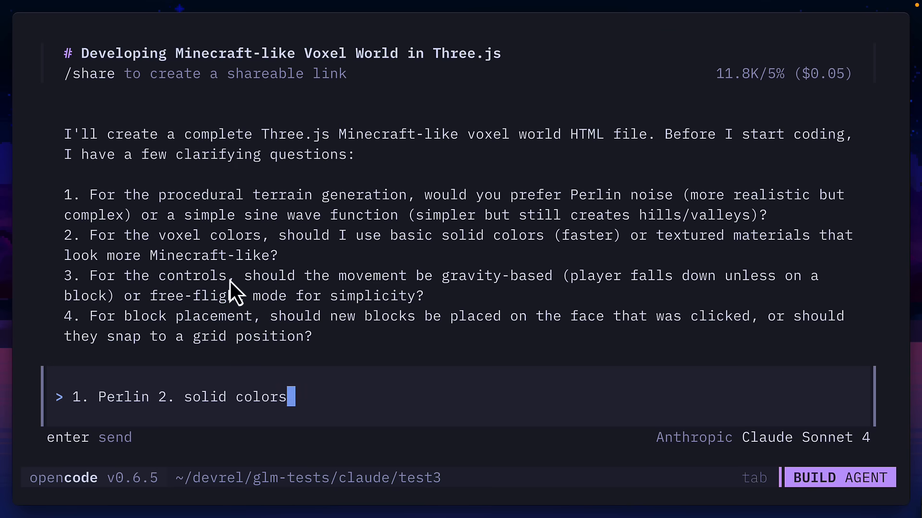
pyautogui.write('3. gravity based')
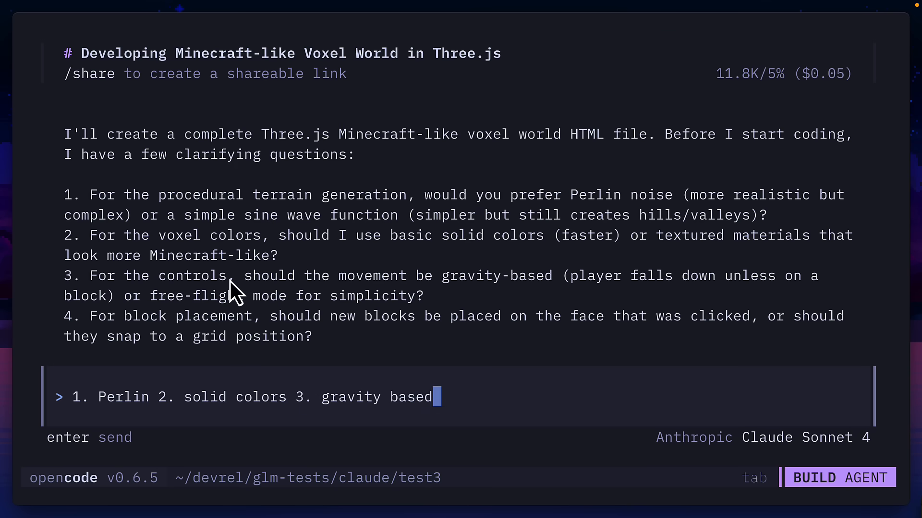
pyautogui.write('4. snap')
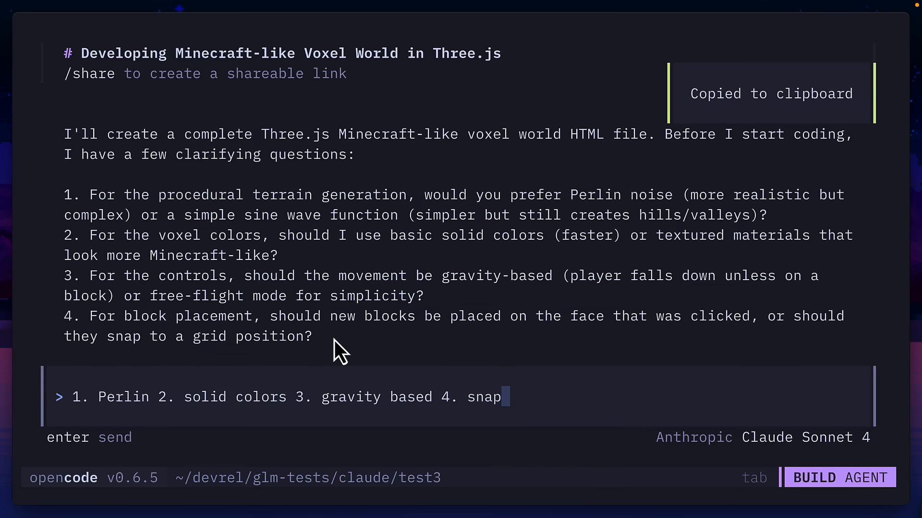
pyautogui.moveTo(606, 277)
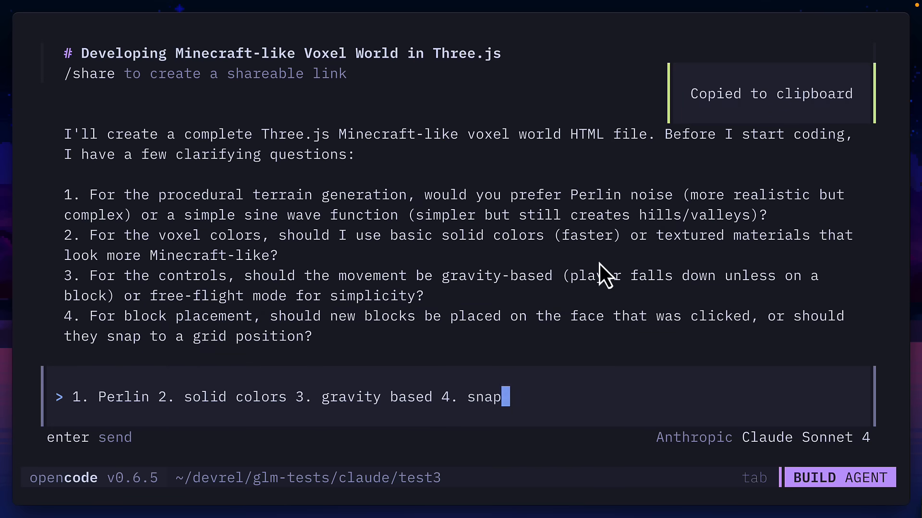
pyautogui.press('Return')
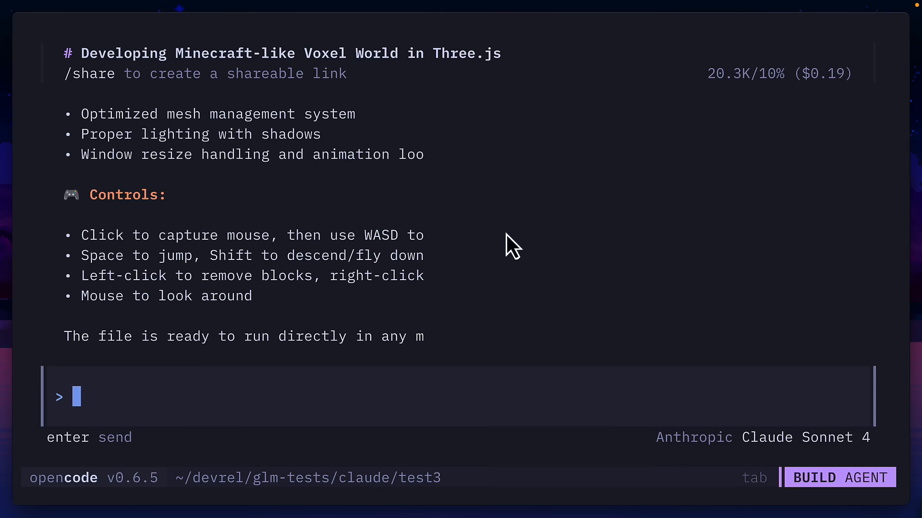
pyautogui.moveTo(188, 441)
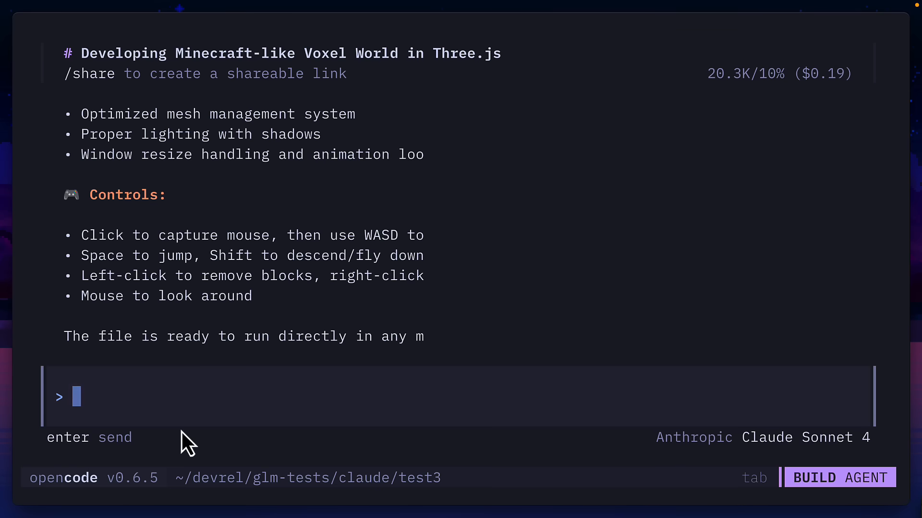